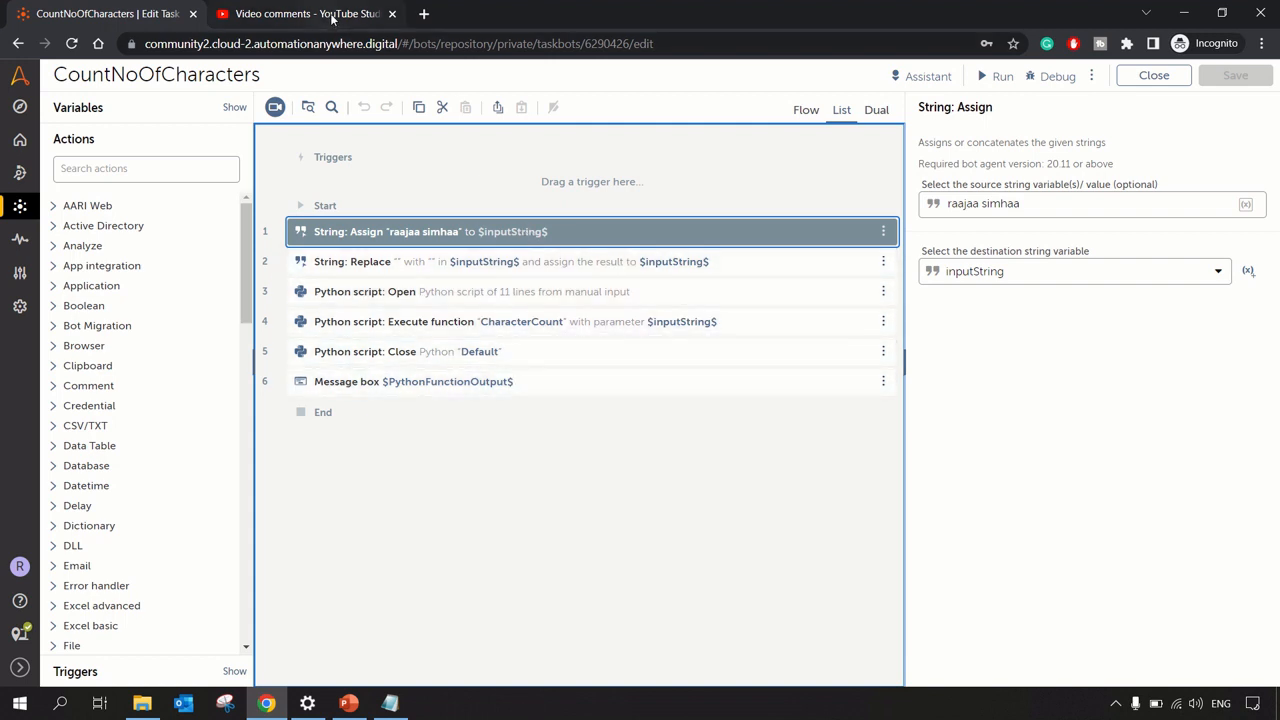
In the viewer's comment, highlight the example string 'raajaa simhaa'
{"action": "left_click", "coordinate": [300, 14]}
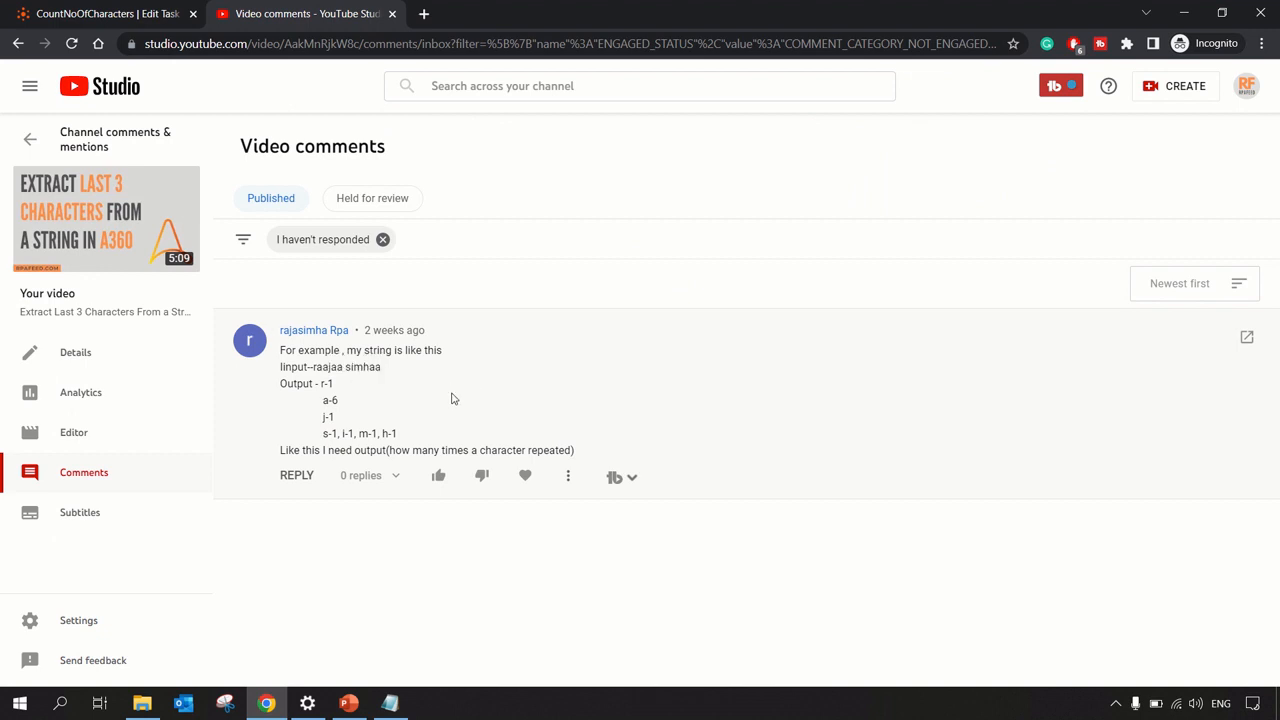
{"action": "mouse_move", "coordinate": [444, 399]}
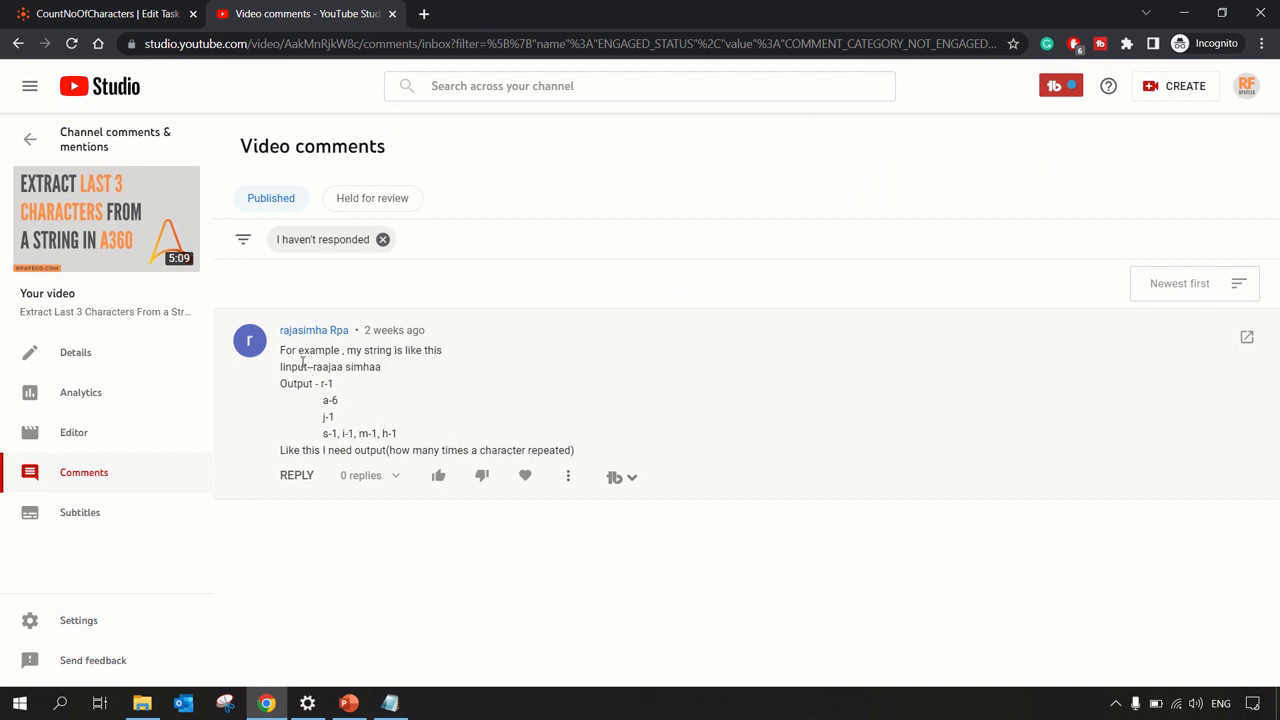
{"action": "mouse_move", "coordinate": [410, 439]}
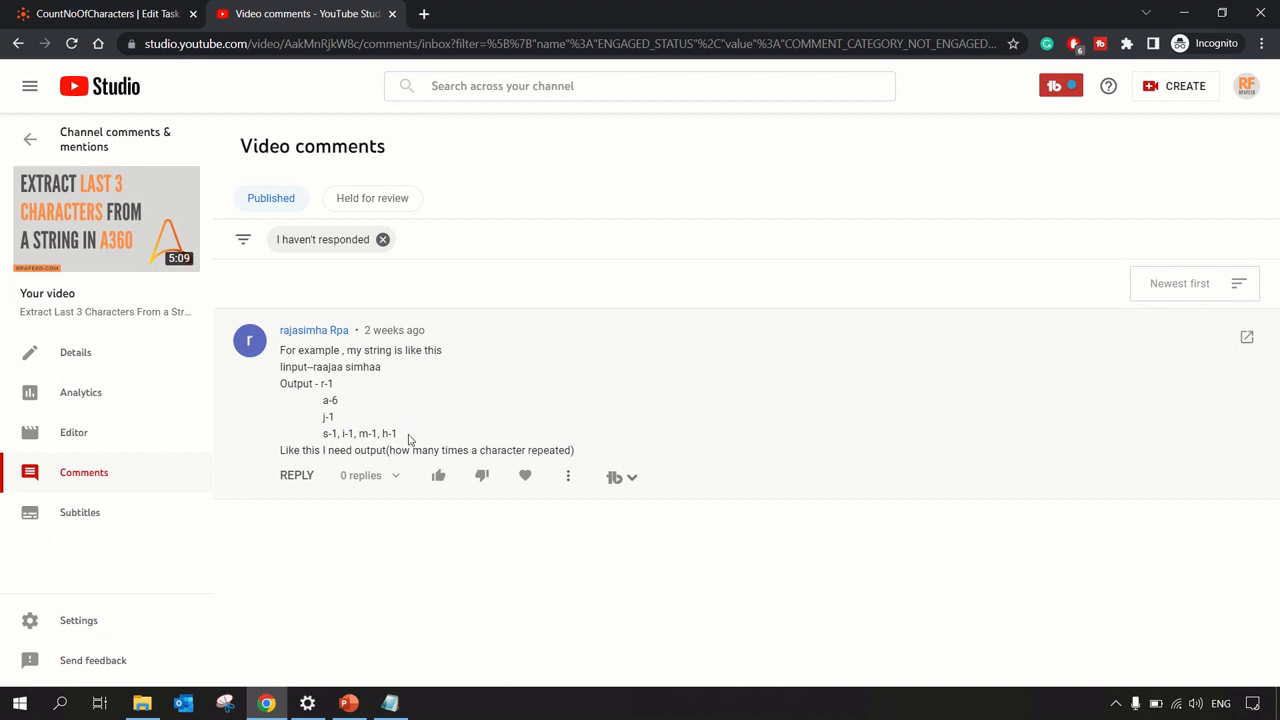
{"action": "mouse_move", "coordinate": [387, 374]}
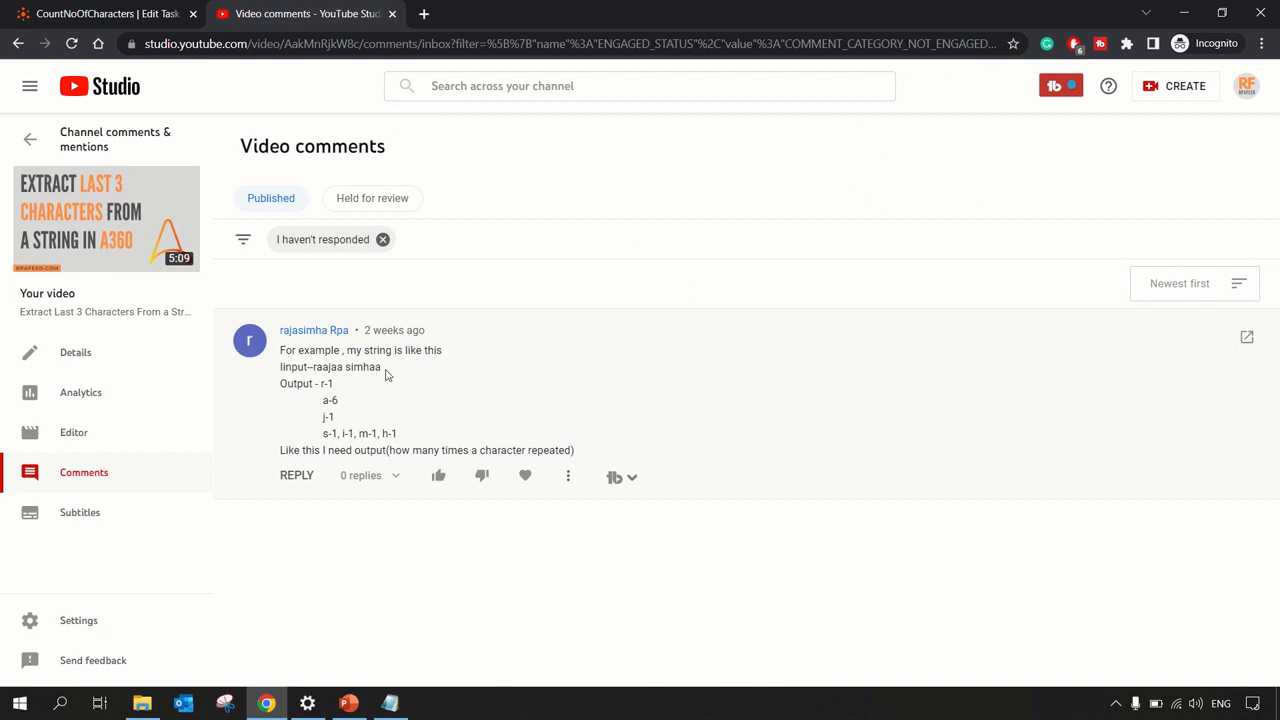
{"action": "left_click_drag", "start_coordinate": [313, 366], "coordinate": [381, 366]}
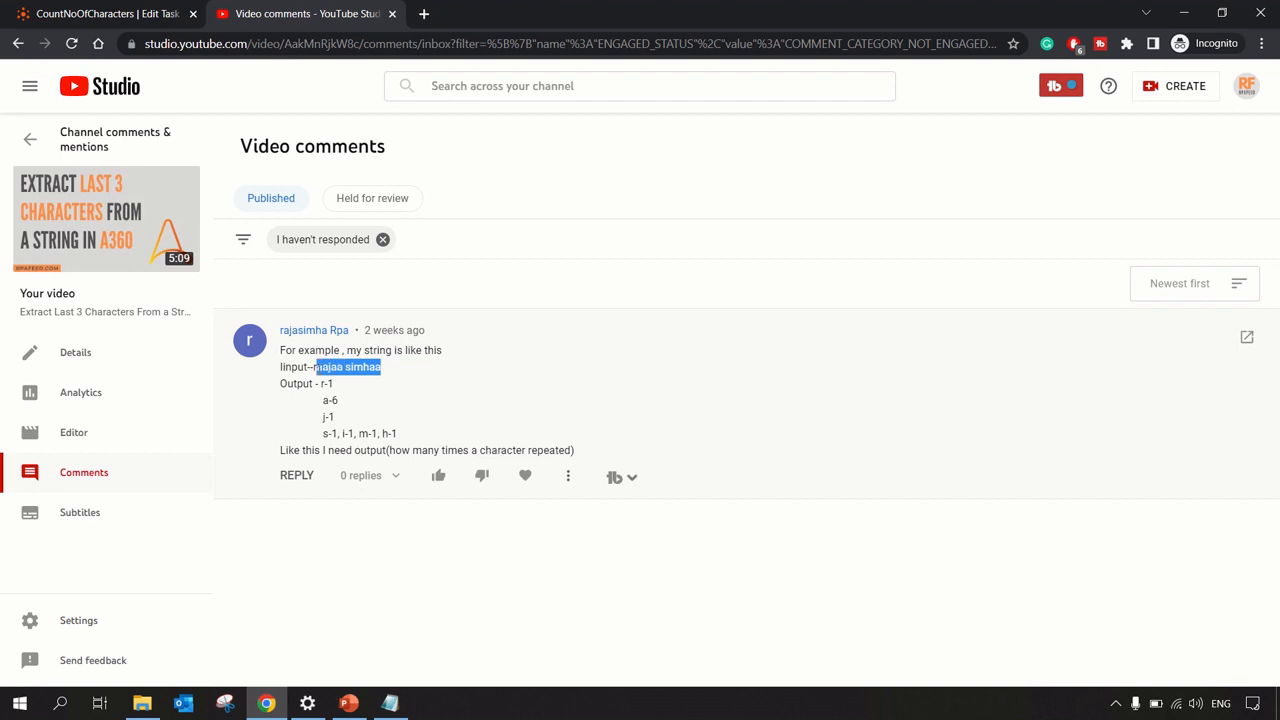
{"action": "left_click", "coordinate": [374, 400]}
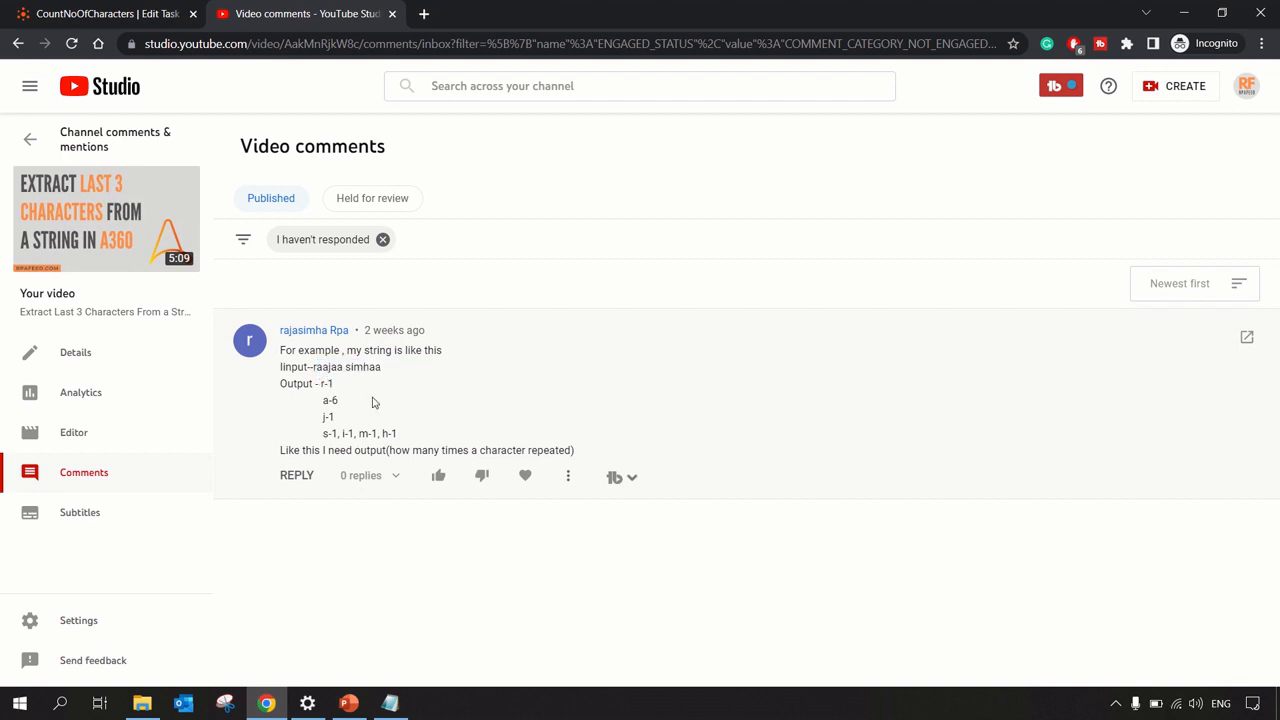
{"action": "double_click", "coordinate": [321, 367]}
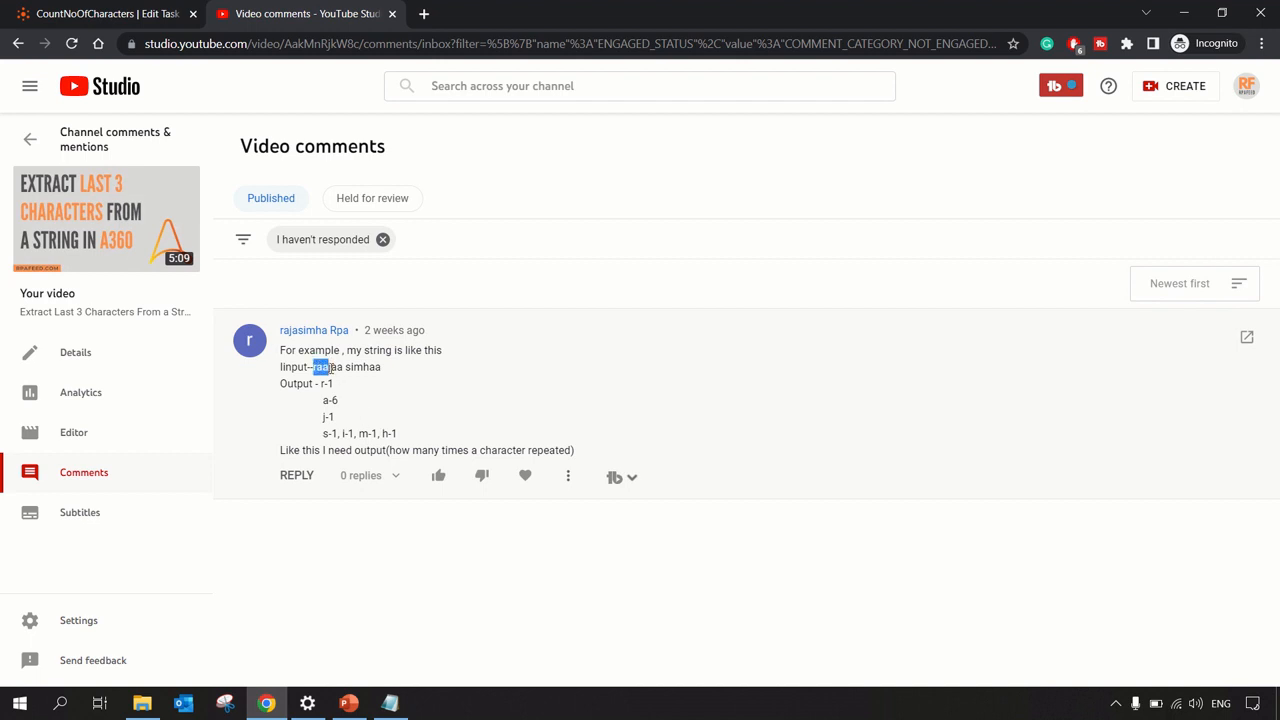
{"action": "left_click_drag", "start_coordinate": [312, 367], "coordinate": [387, 367]}
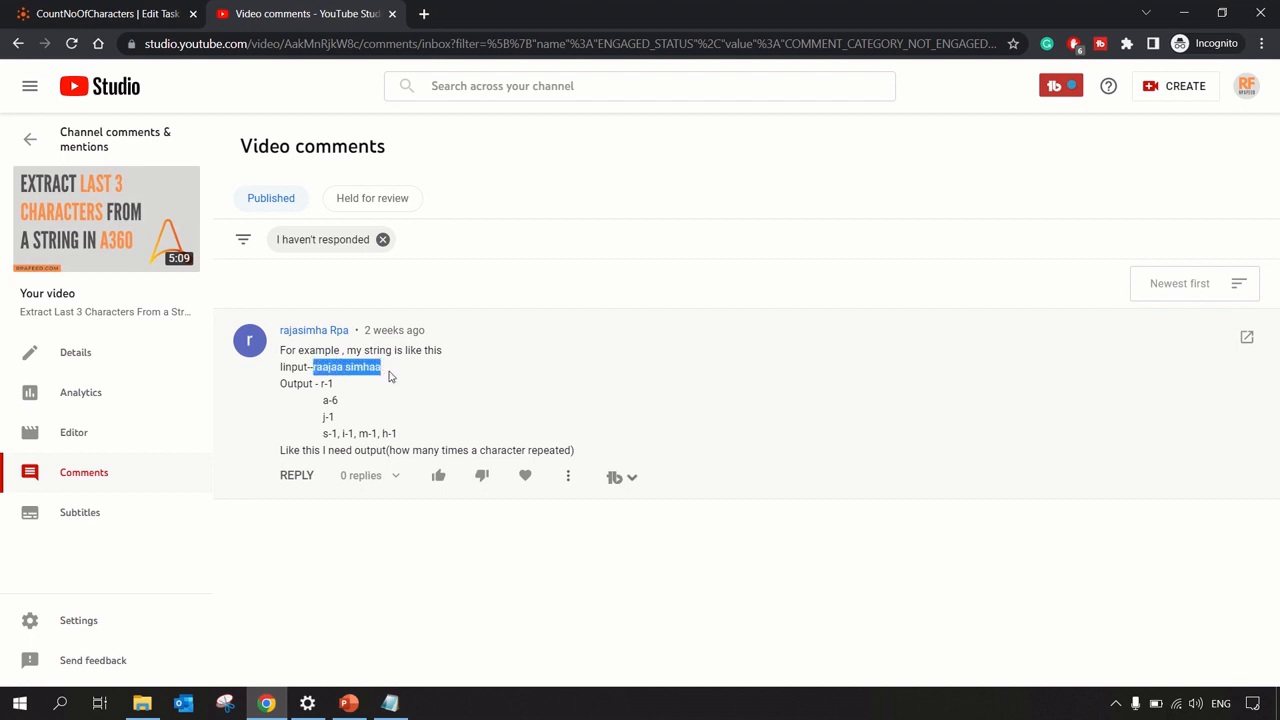
{"action": "mouse_move", "coordinate": [387, 414]}
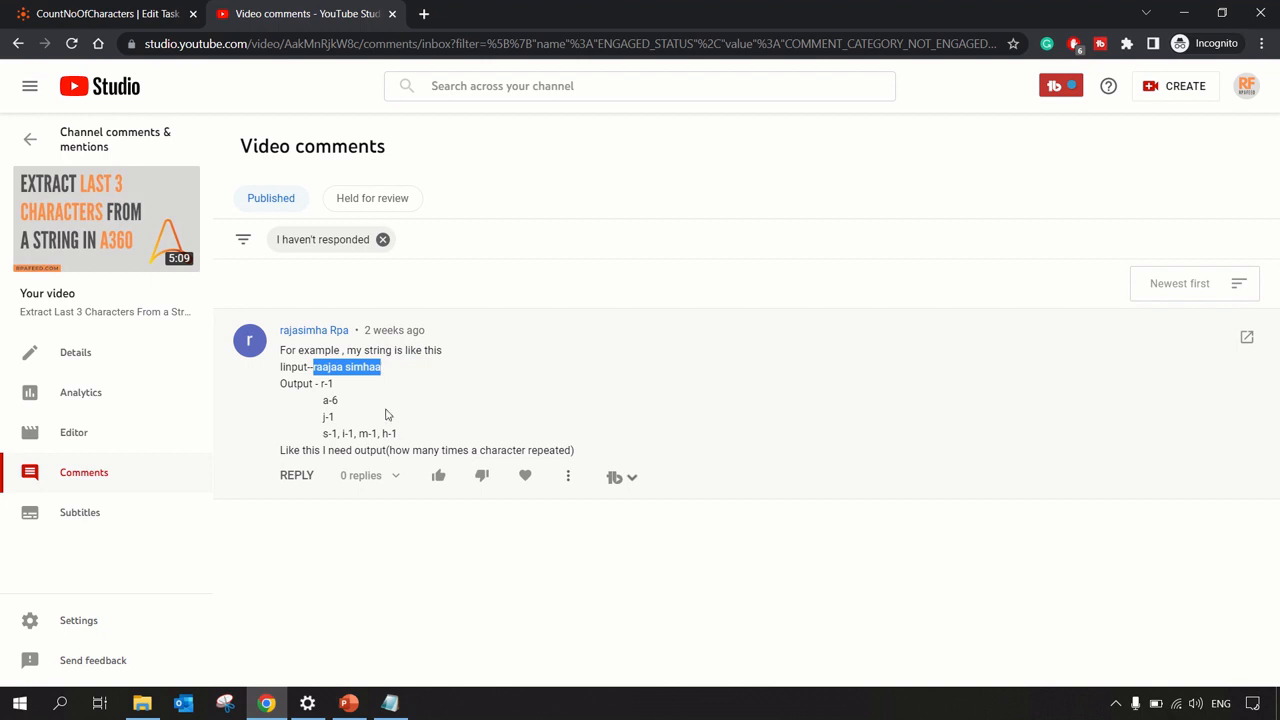
{"action": "mouse_move", "coordinate": [351, 413]}
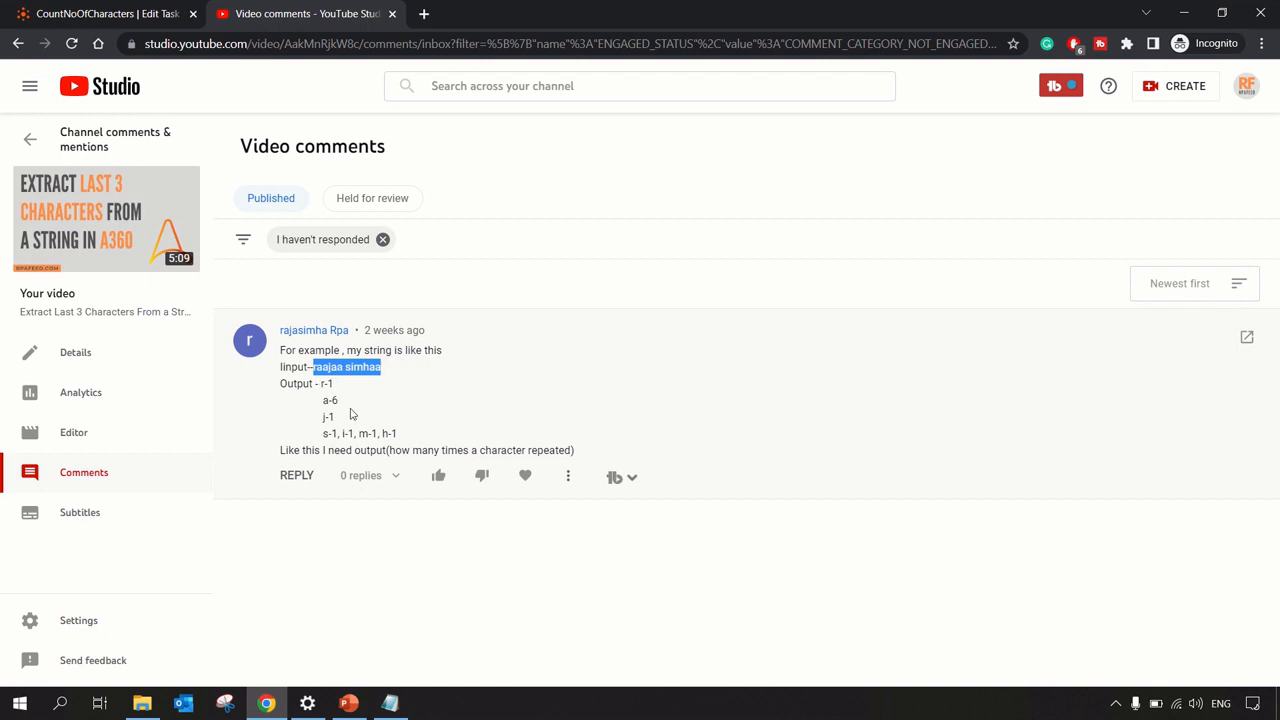
{"action": "double_click", "coordinate": [327, 417]}
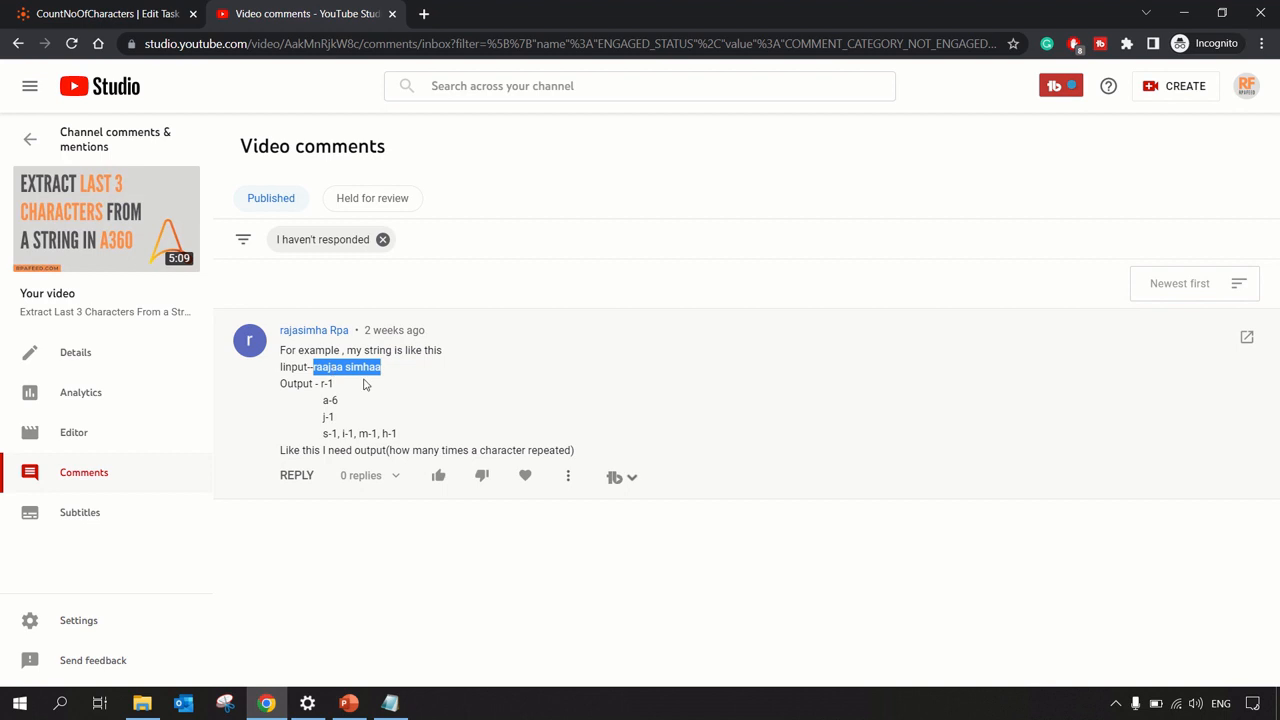
{"action": "mouse_move", "coordinate": [489, 341]}
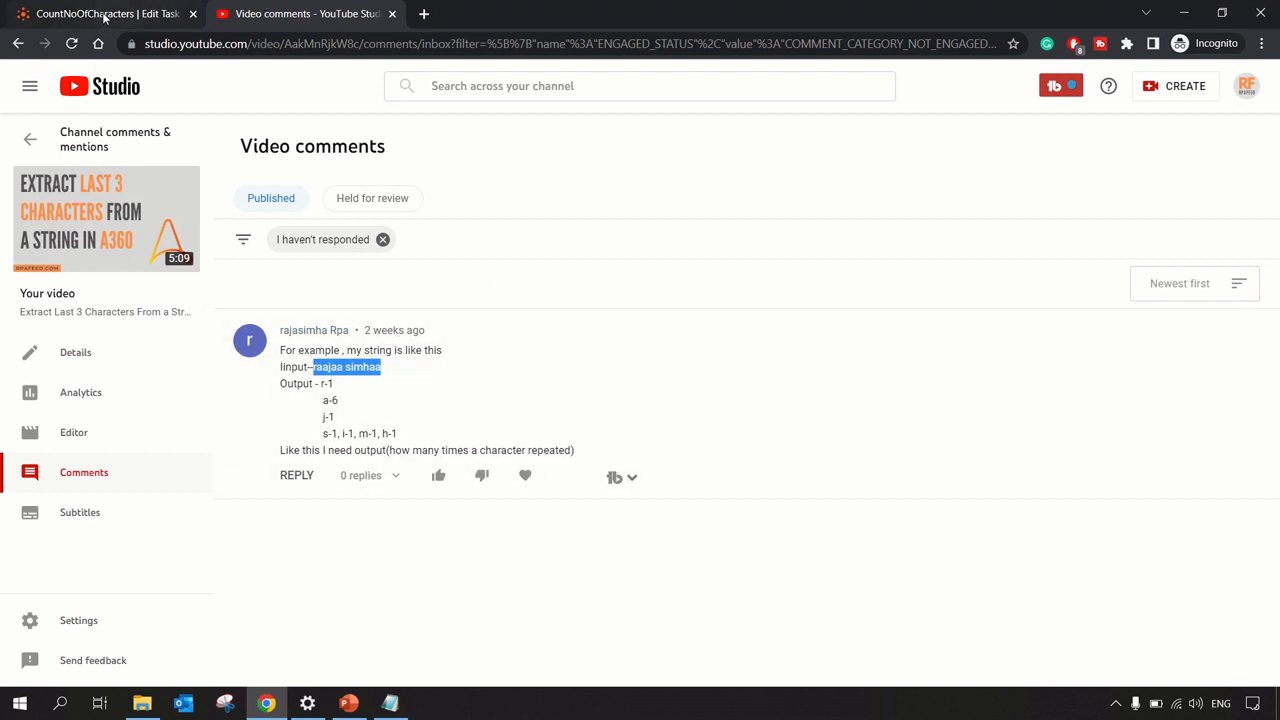
Search actions for 'pyth' and show the CountNoOfCharacters bot's variable list
{"action": "left_click", "coordinate": [95, 15]}
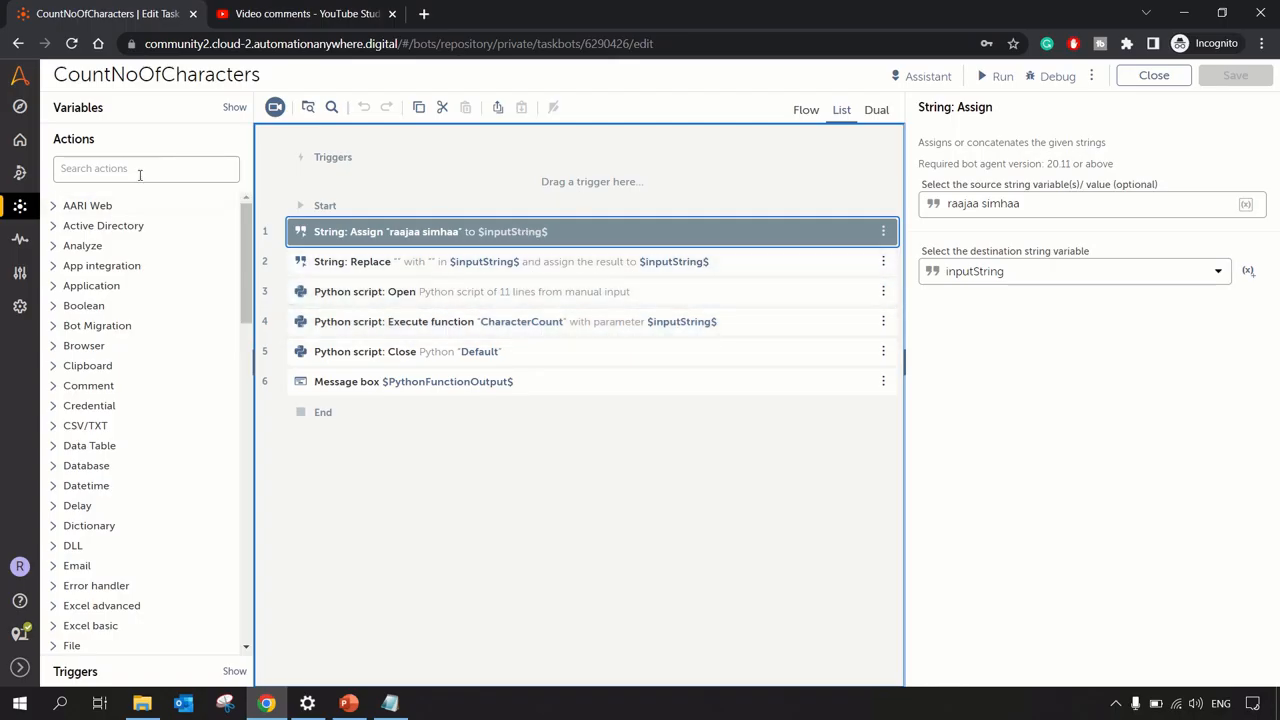
{"action": "type", "text": "pyth"}
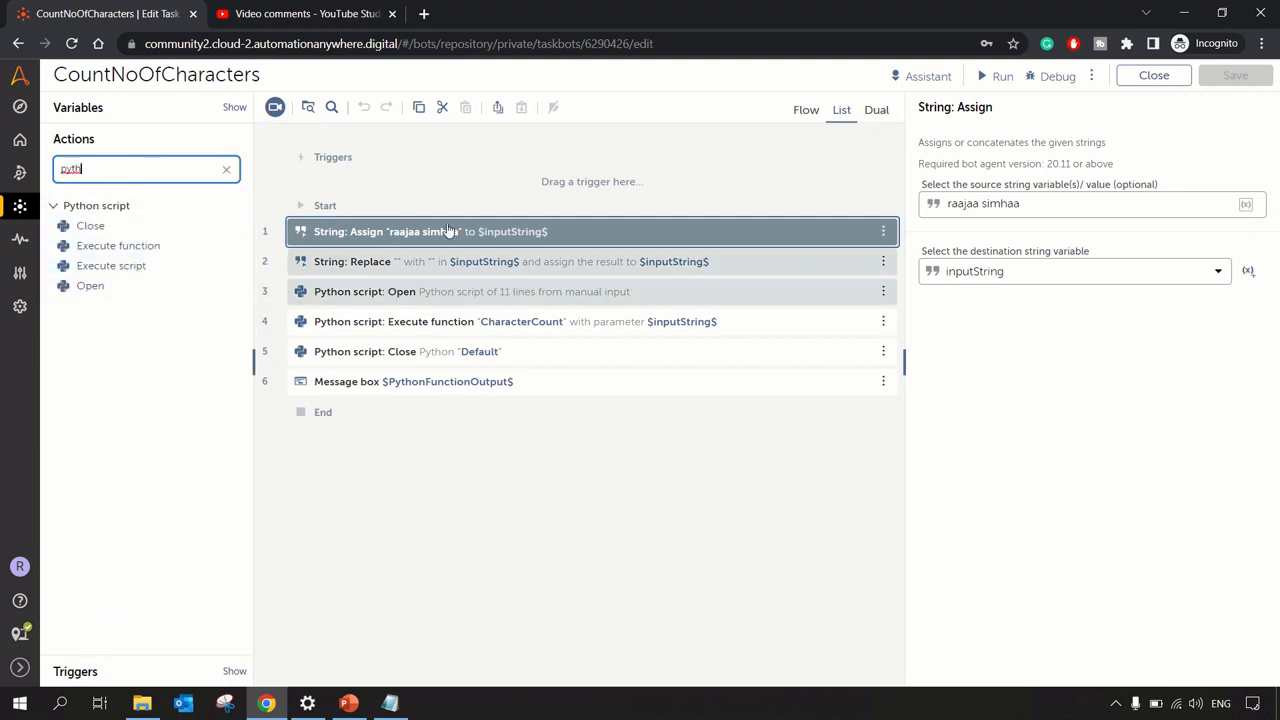
{"action": "mouse_move", "coordinate": [128, 225]}
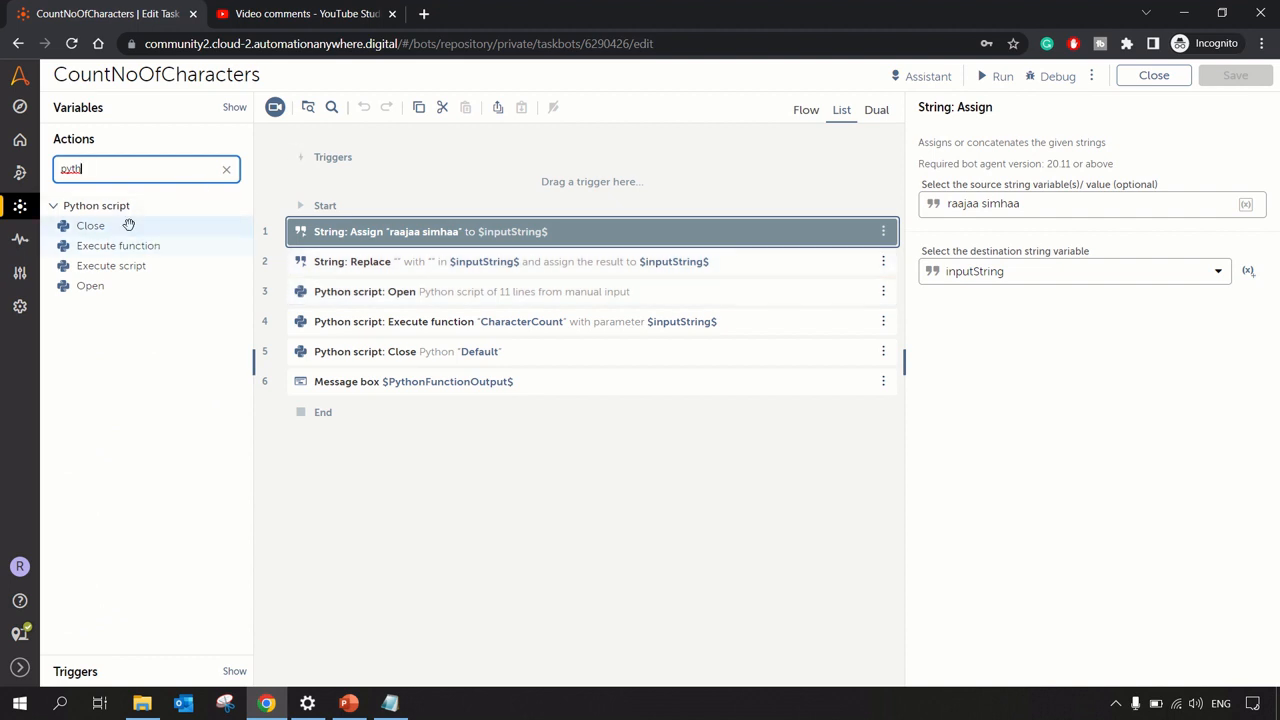
{"action": "mouse_move", "coordinate": [113, 265]}
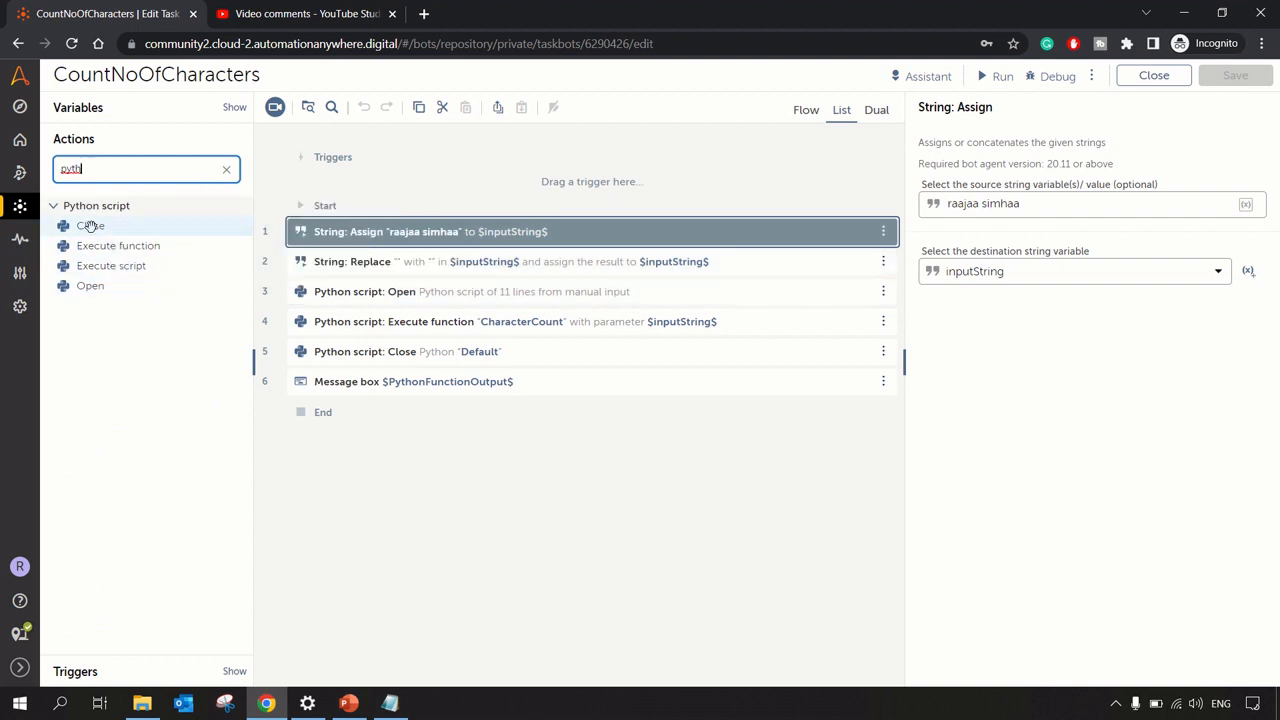
{"action": "mouse_move", "coordinate": [128, 398]}
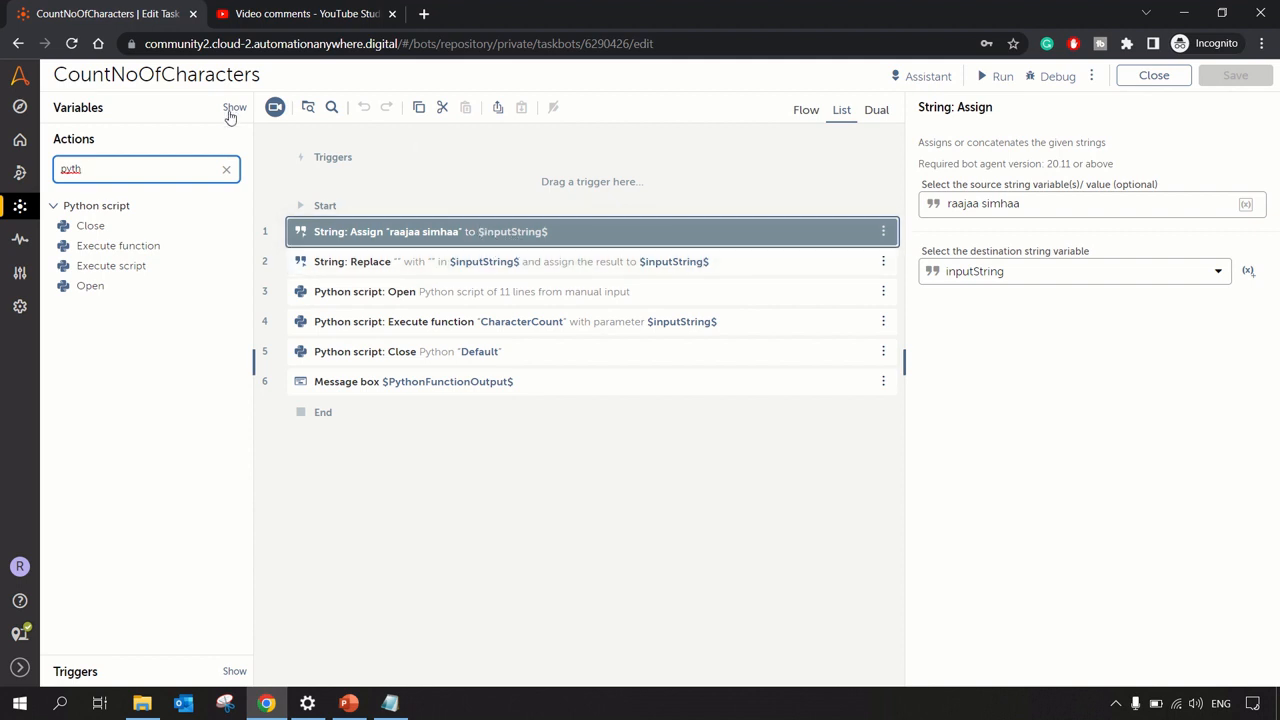
{"action": "left_click", "coordinate": [230, 108]}
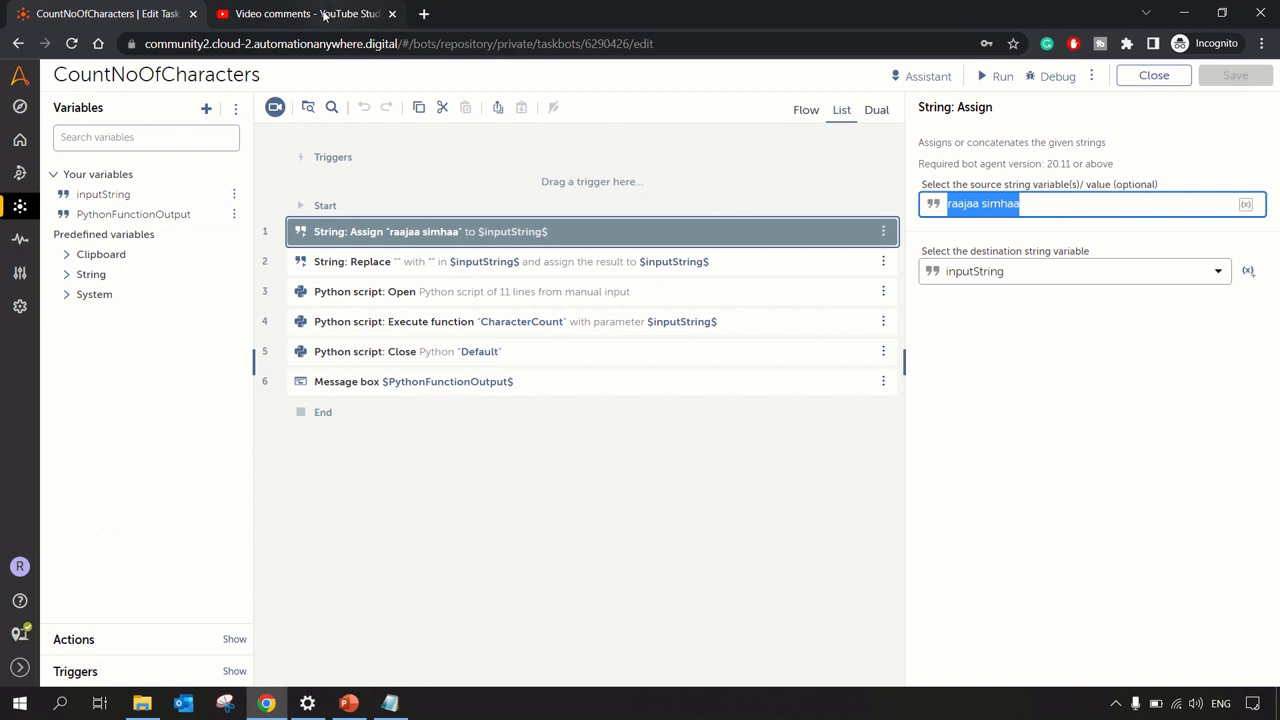
{"action": "left_click", "coordinate": [300, 14]}
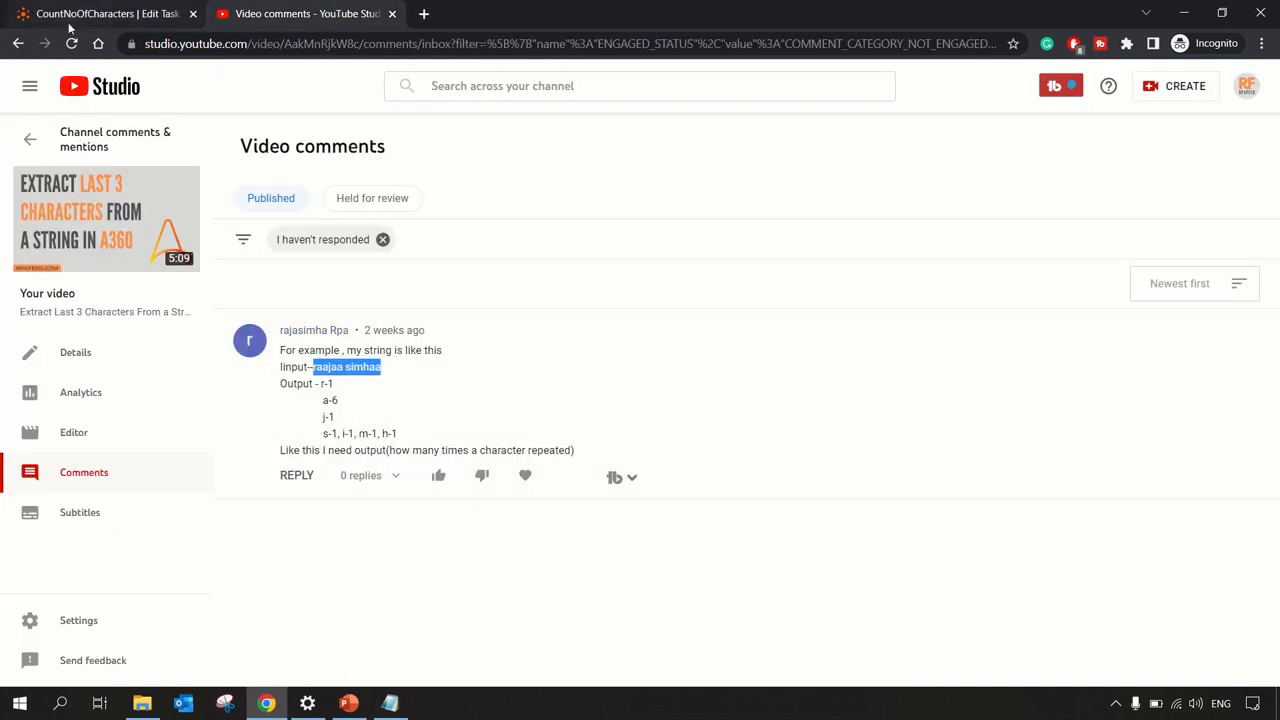
{"action": "left_click", "coordinate": [95, 15]}
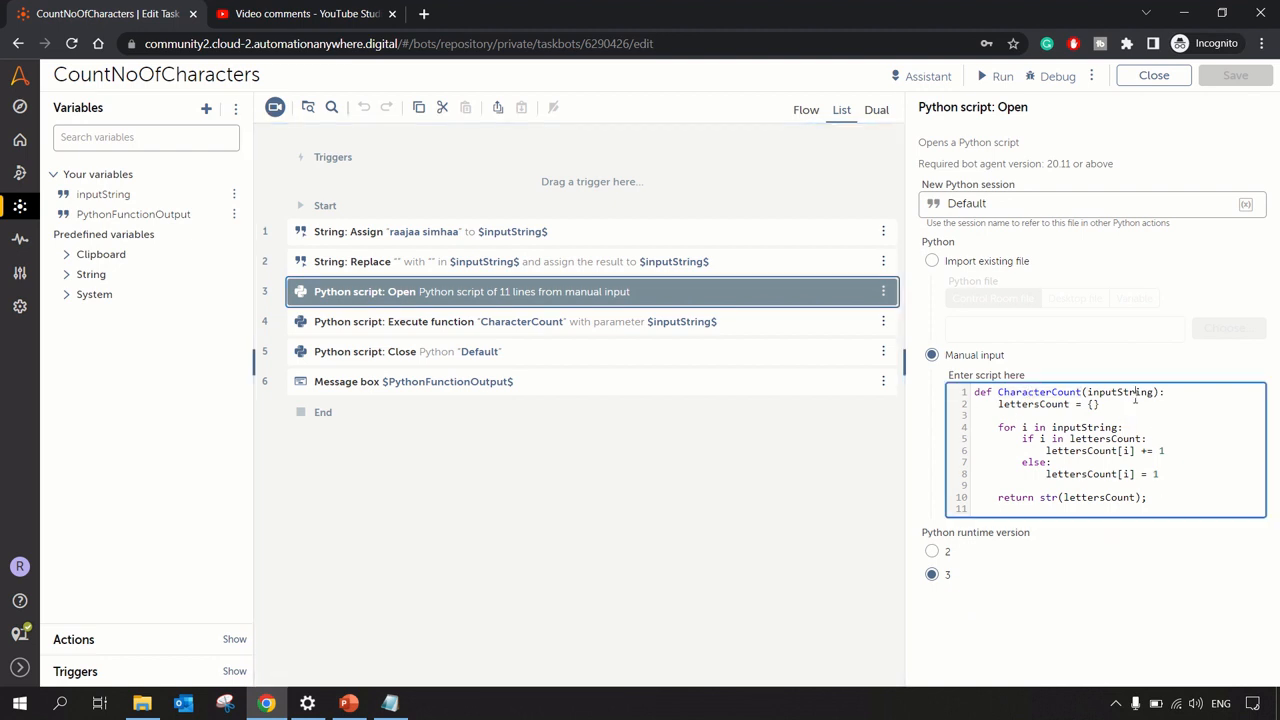
Review the inputString assignment and the CharacterCount script, then select the whole script
{"action": "left_click", "coordinate": [420, 231]}
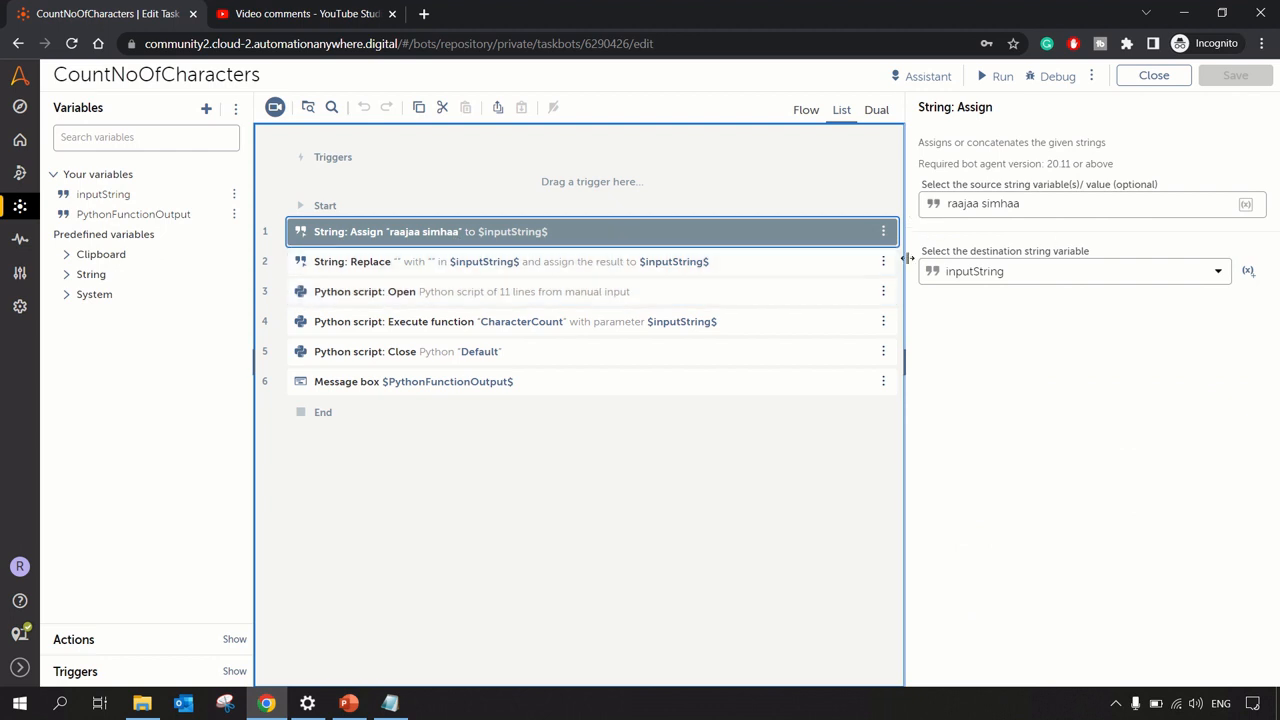
{"action": "left_click", "coordinate": [471, 291]}
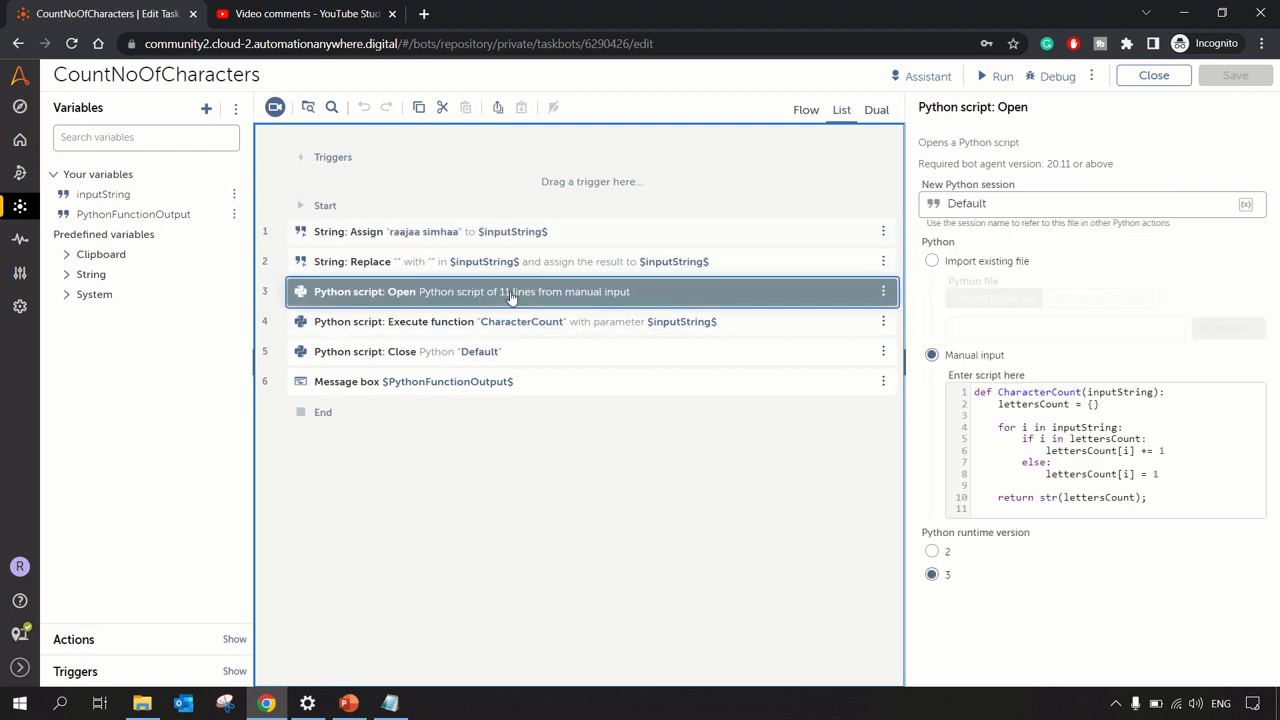
{"action": "left_click", "coordinate": [430, 231]}
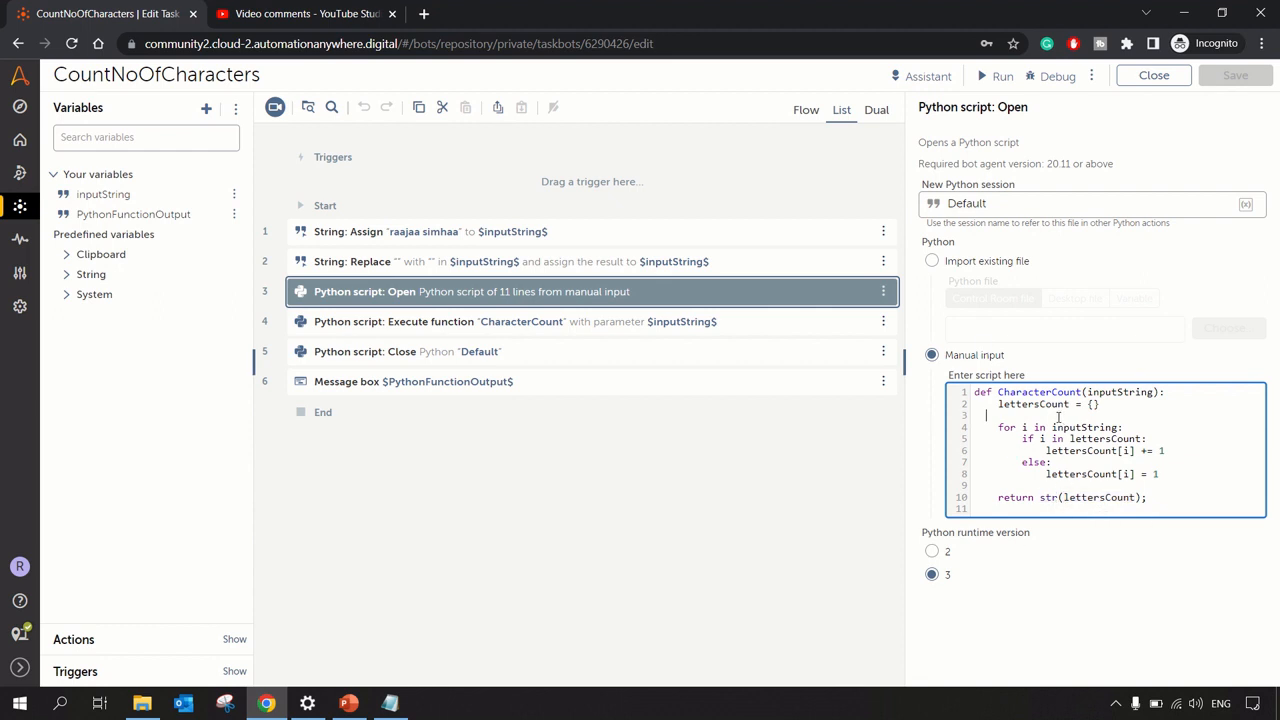
{"action": "key", "text": "ctrl+a"}
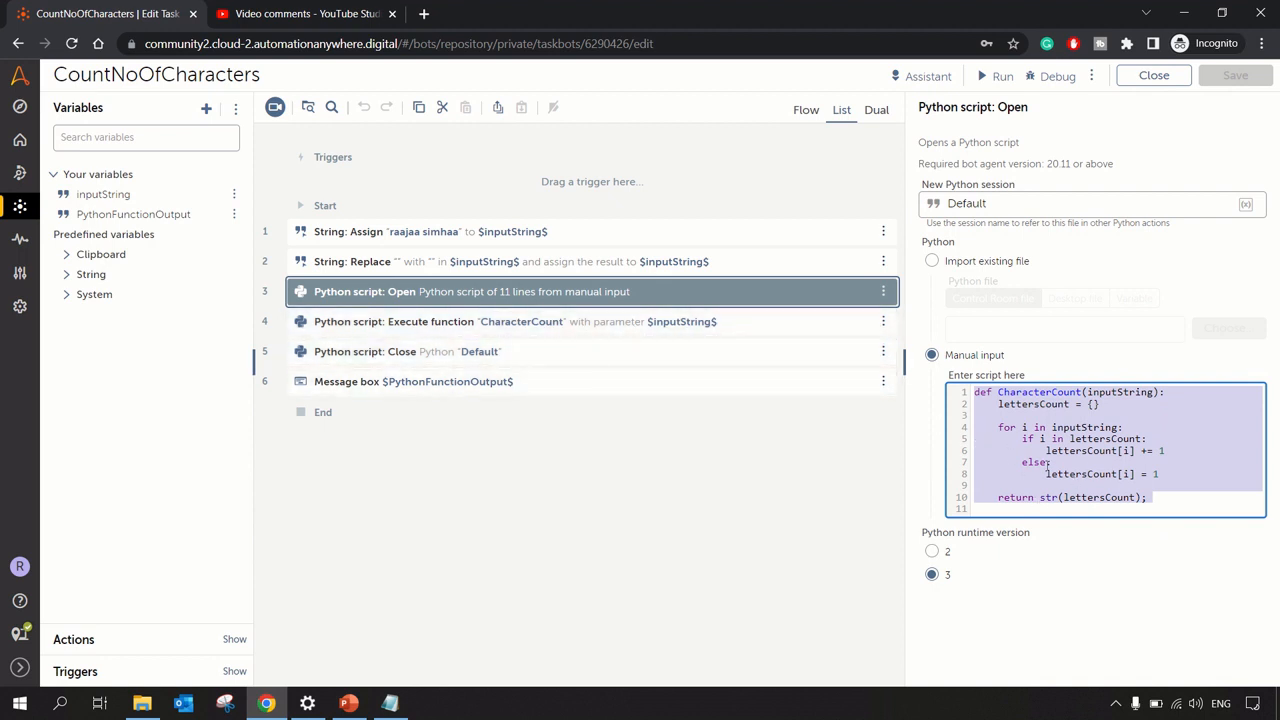
{"action": "mouse_move", "coordinate": [422, 332]}
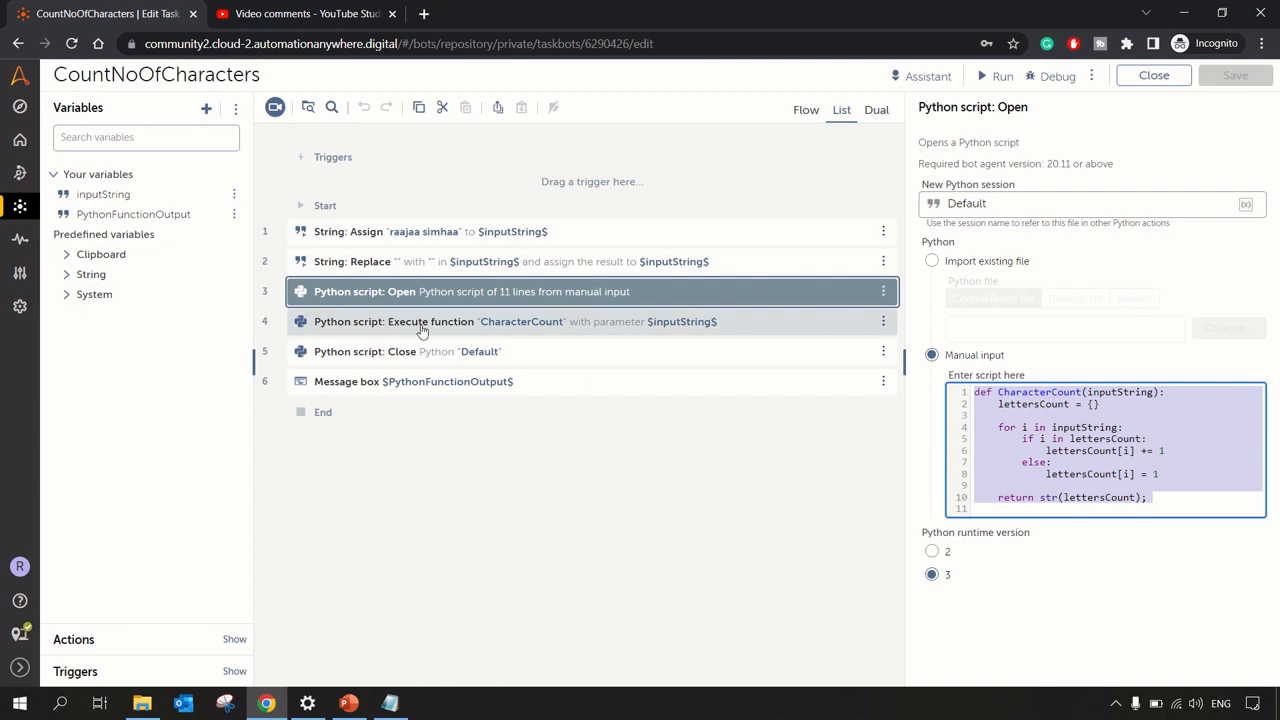
Check the Execute function step's inputString argument, then view the Close and message box steps
{"action": "left_click", "coordinate": [423, 325]}
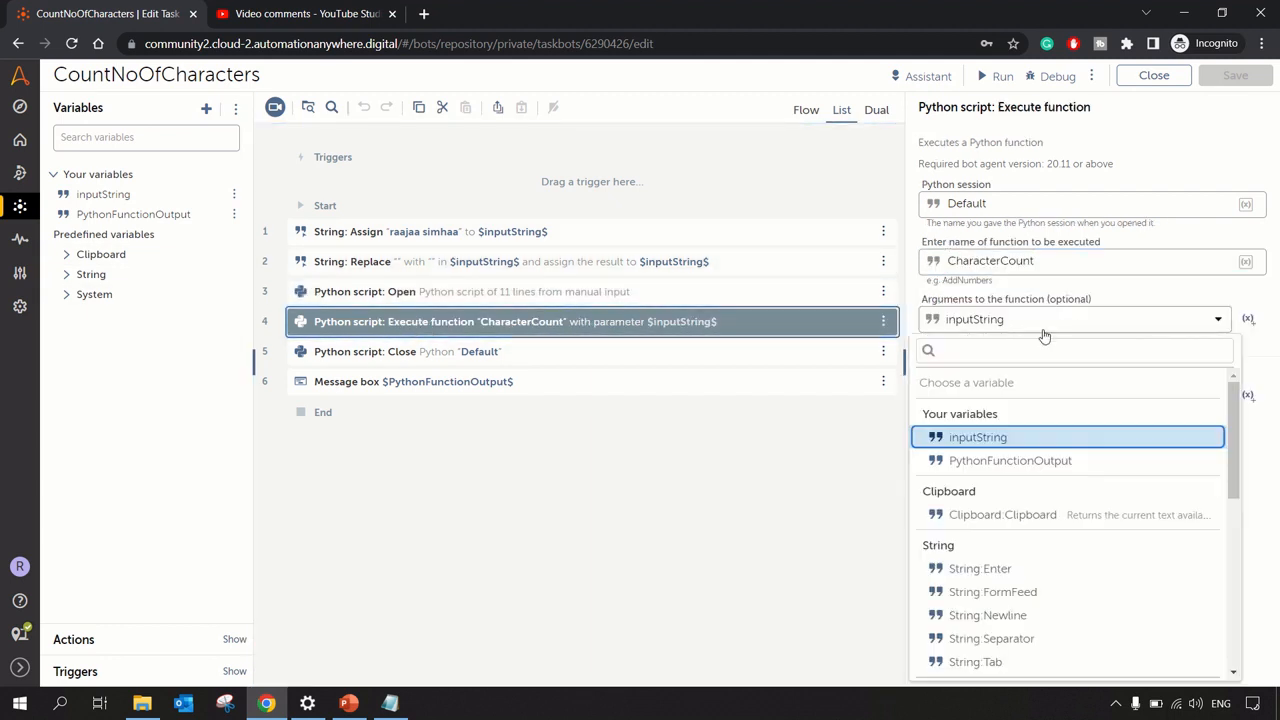
{"action": "left_click", "coordinate": [975, 437]}
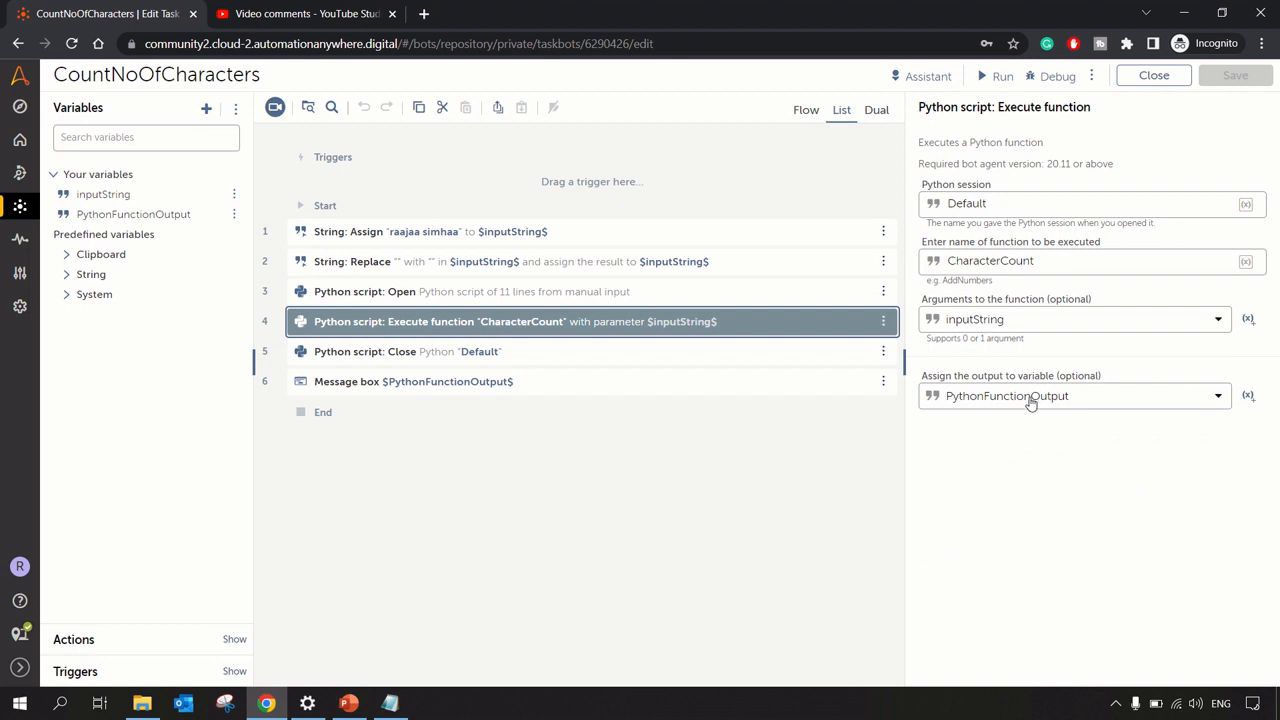
{"action": "mouse_move", "coordinate": [1041, 412]}
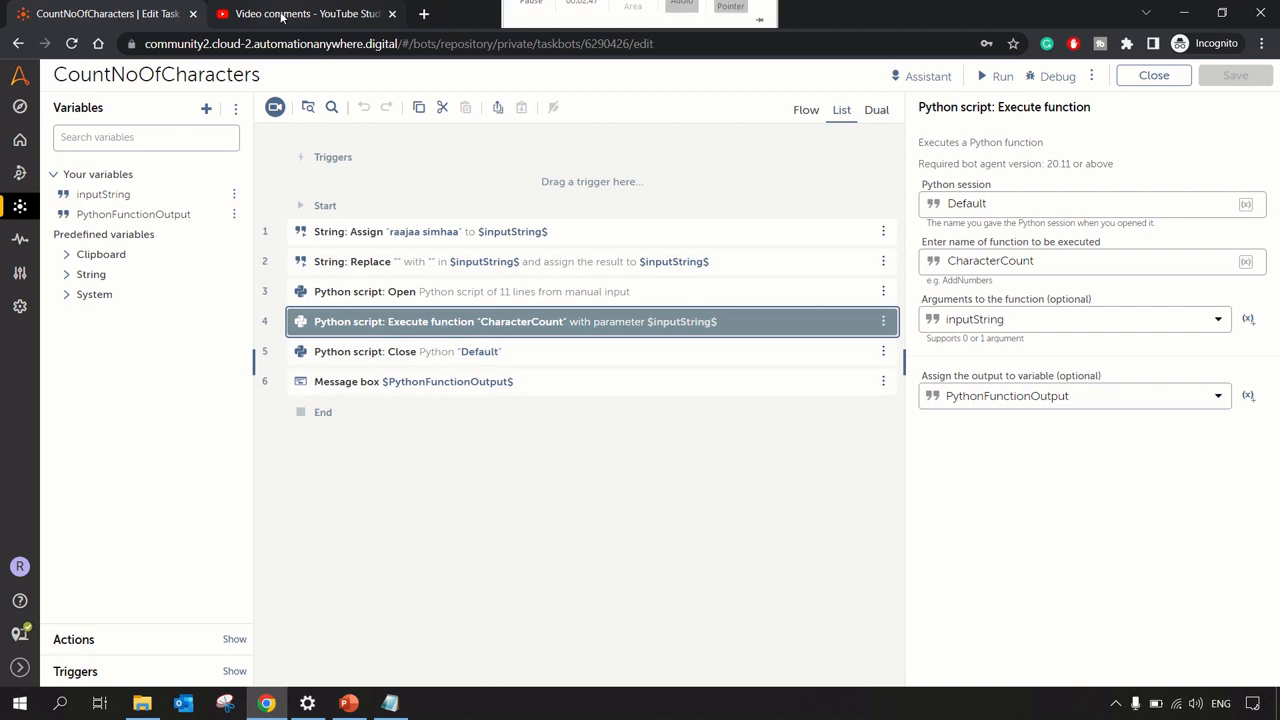
{"action": "left_click", "coordinate": [305, 14]}
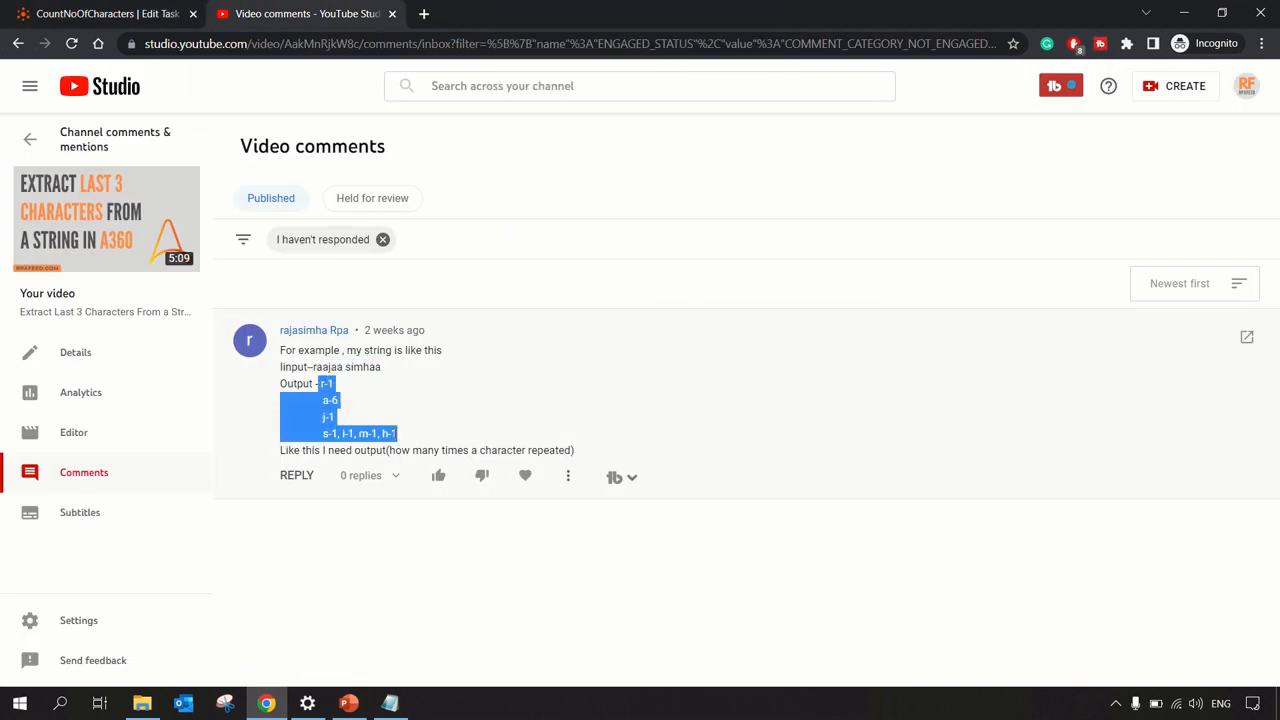
{"action": "left_click", "coordinate": [100, 15]}
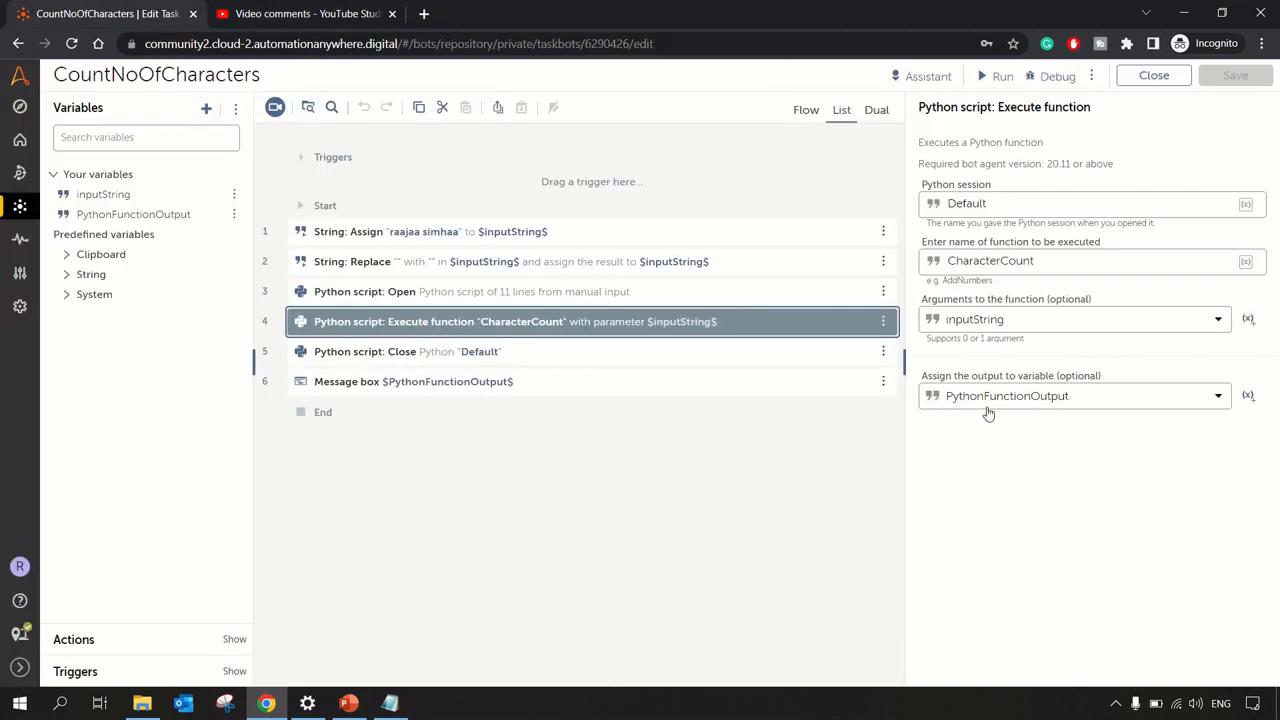
{"action": "mouse_move", "coordinate": [1095, 426]}
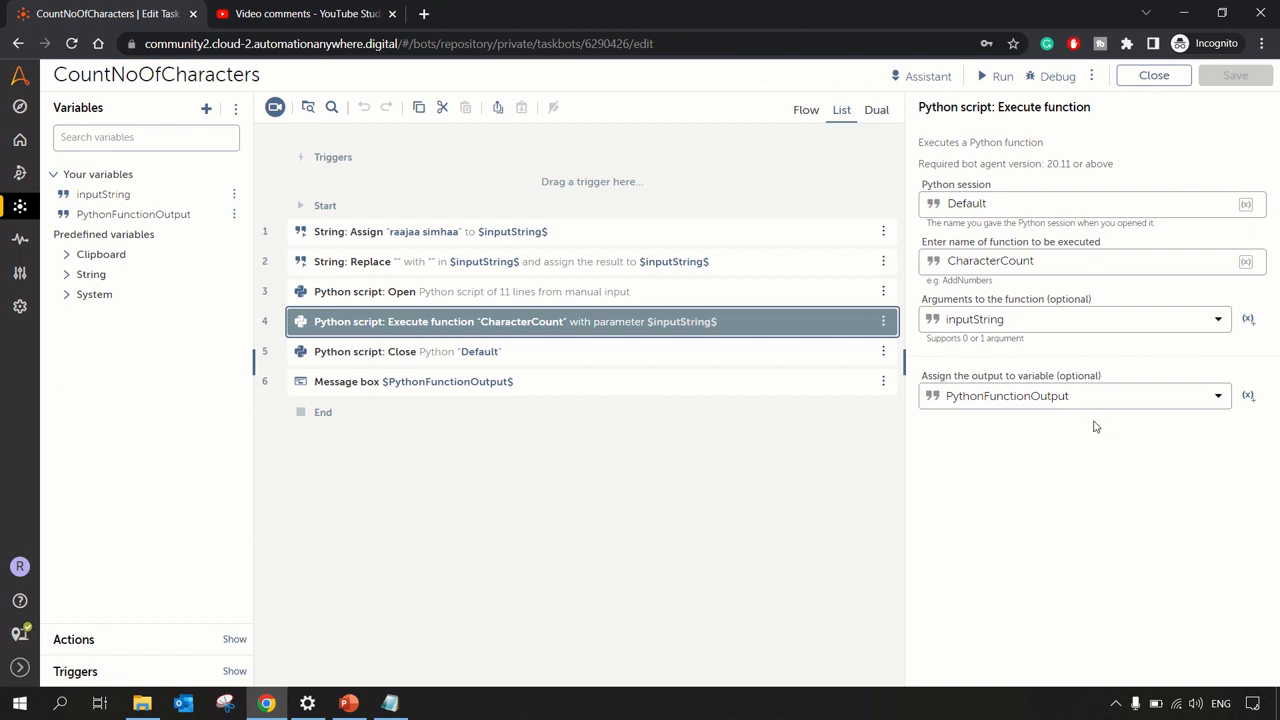
{"action": "left_click", "coordinate": [408, 351]}
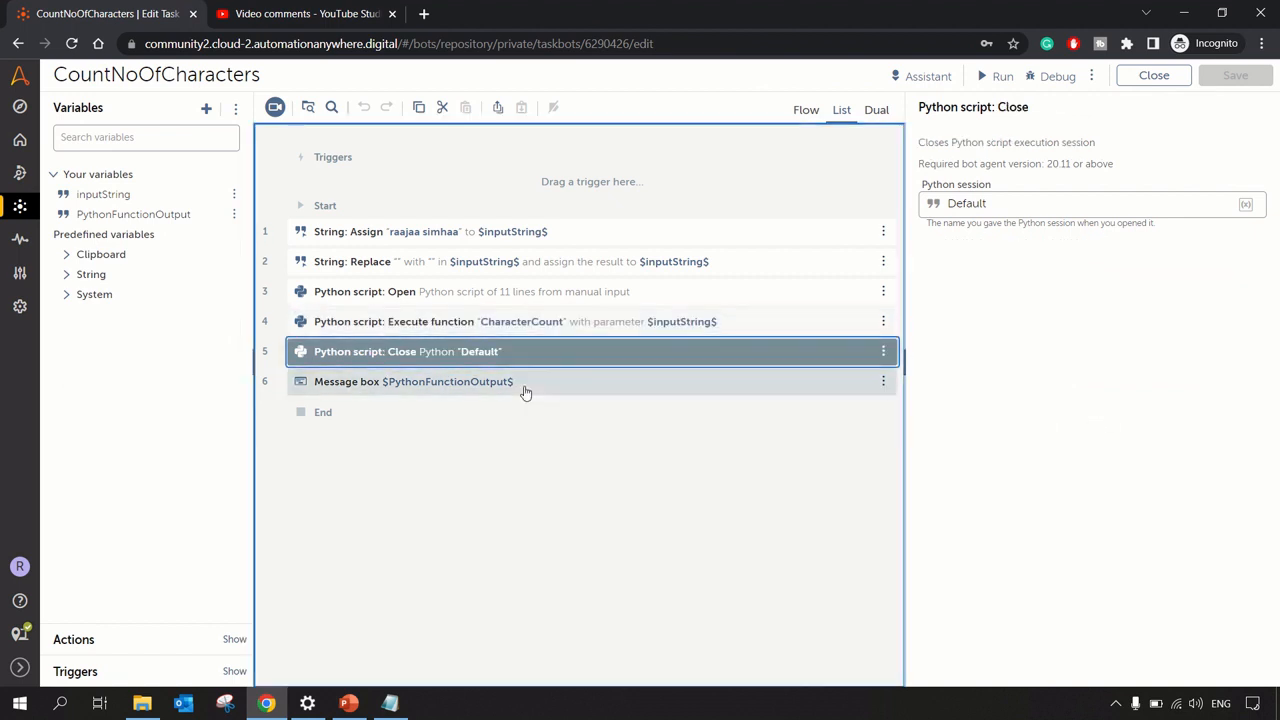
{"action": "left_click", "coordinate": [413, 381]}
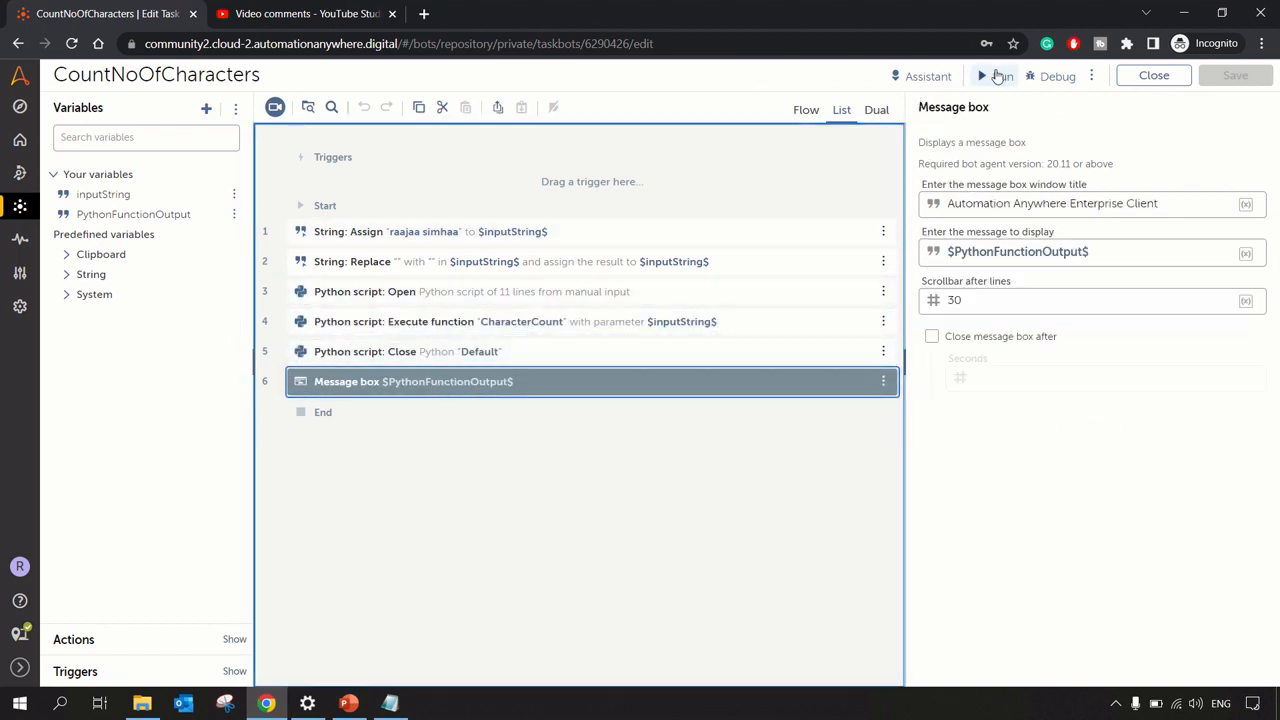
Run the bot, review counts such as 'a': 6, and dismiss both dialogs
{"action": "left_click", "coordinate": [988, 75]}
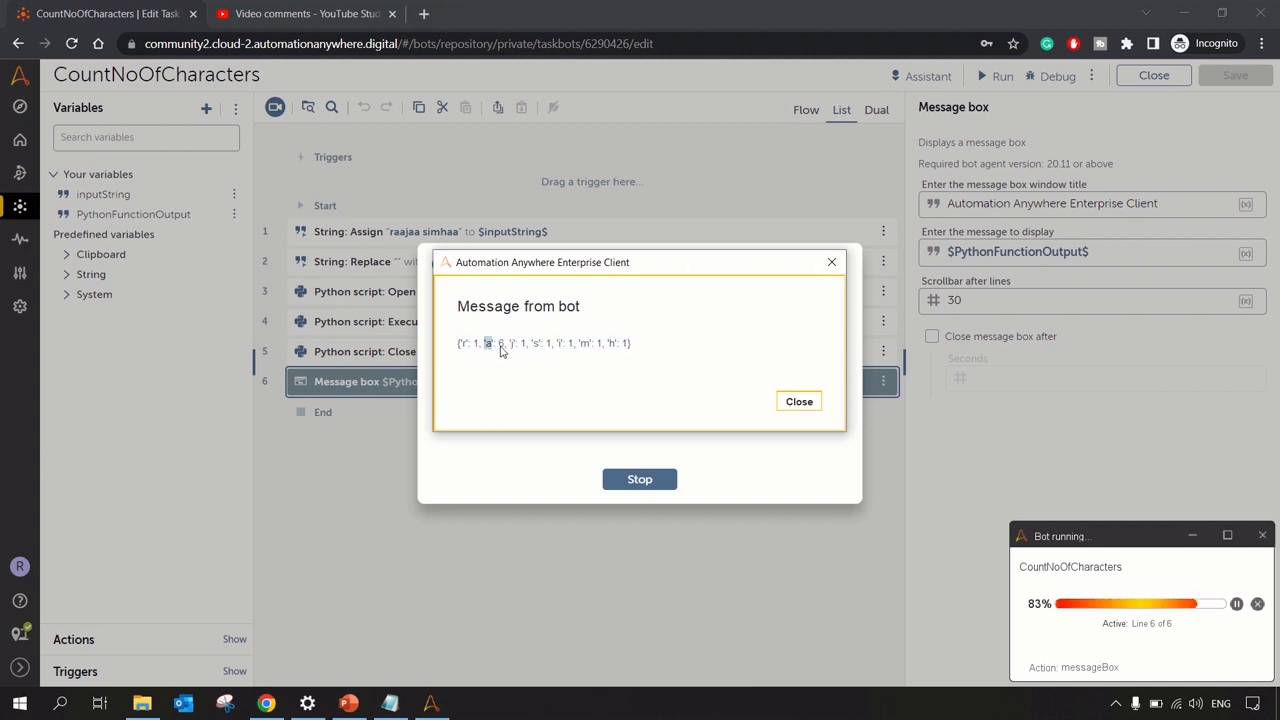
{"action": "left_click", "coordinate": [305, 13]}
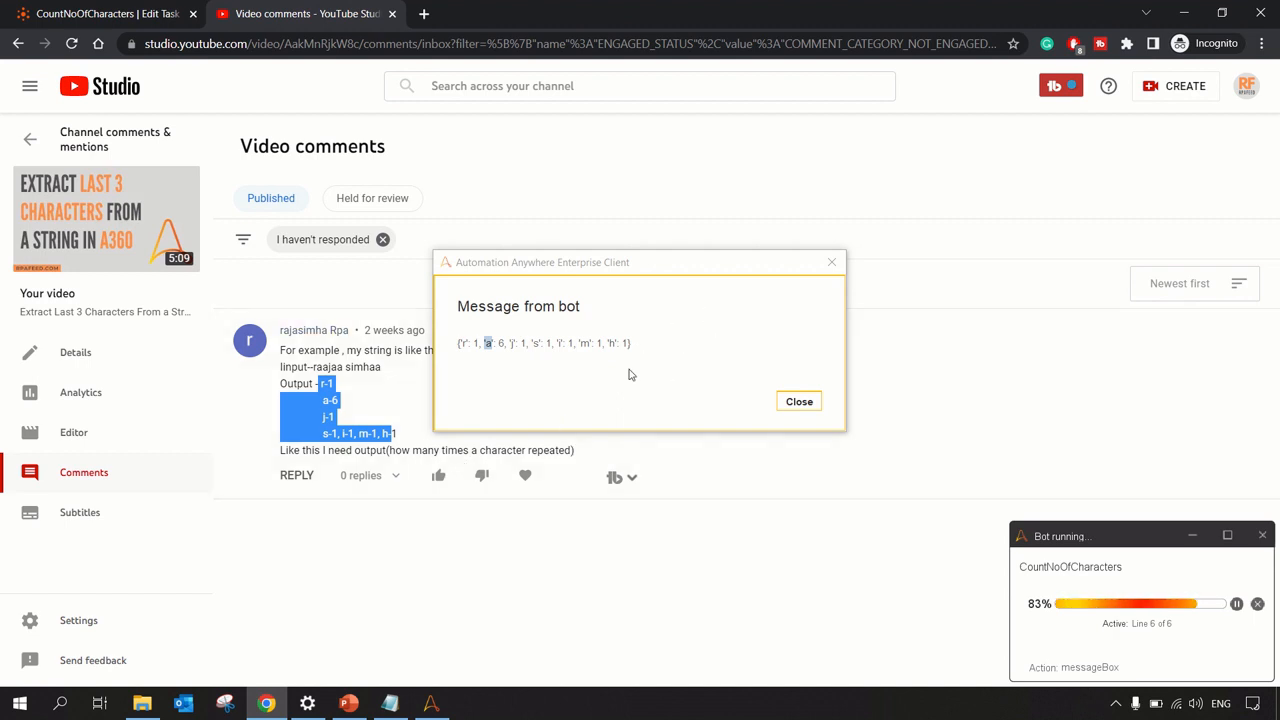
{"action": "mouse_move", "coordinate": [657, 366]}
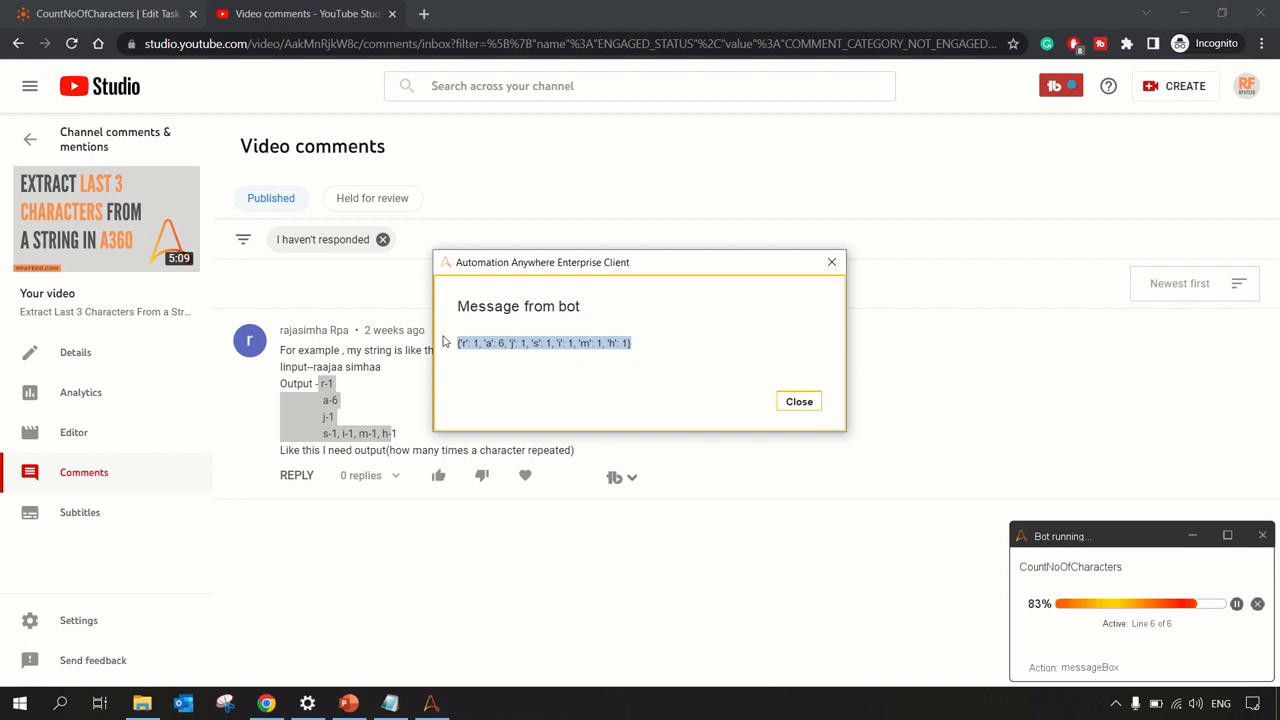
{"action": "mouse_move", "coordinate": [799, 401]}
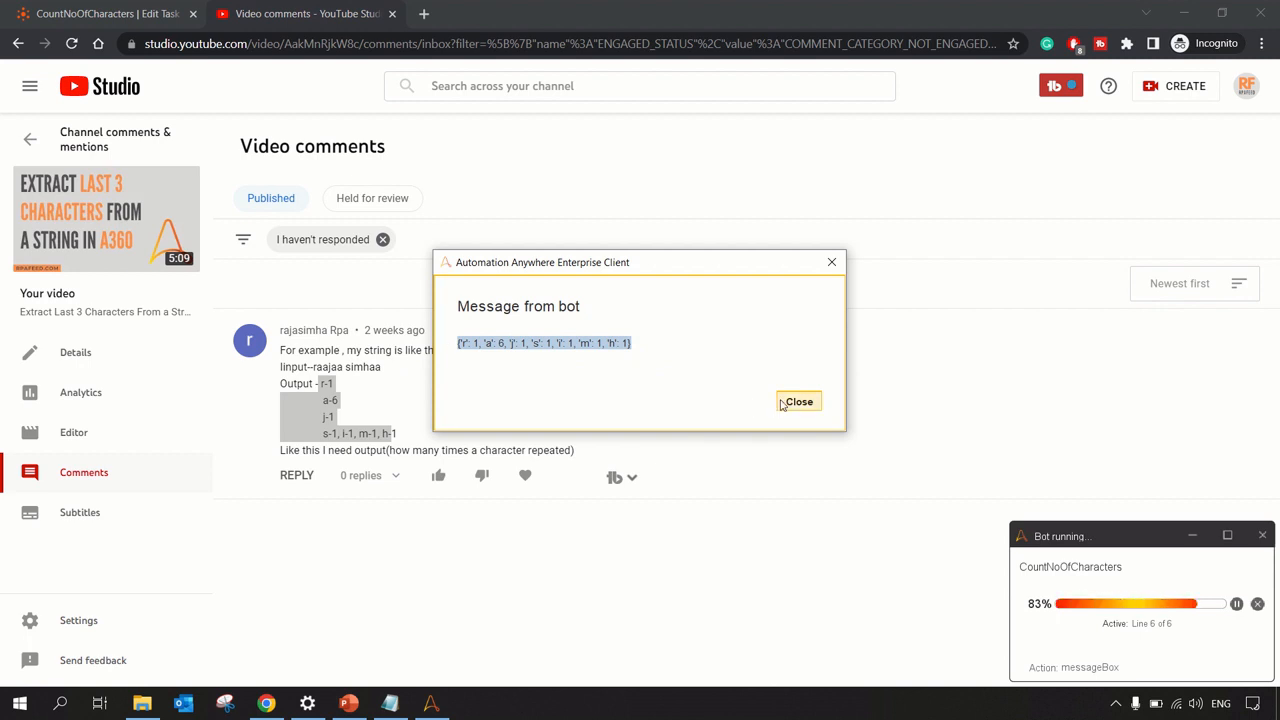
{"action": "left_click", "coordinate": [798, 401]}
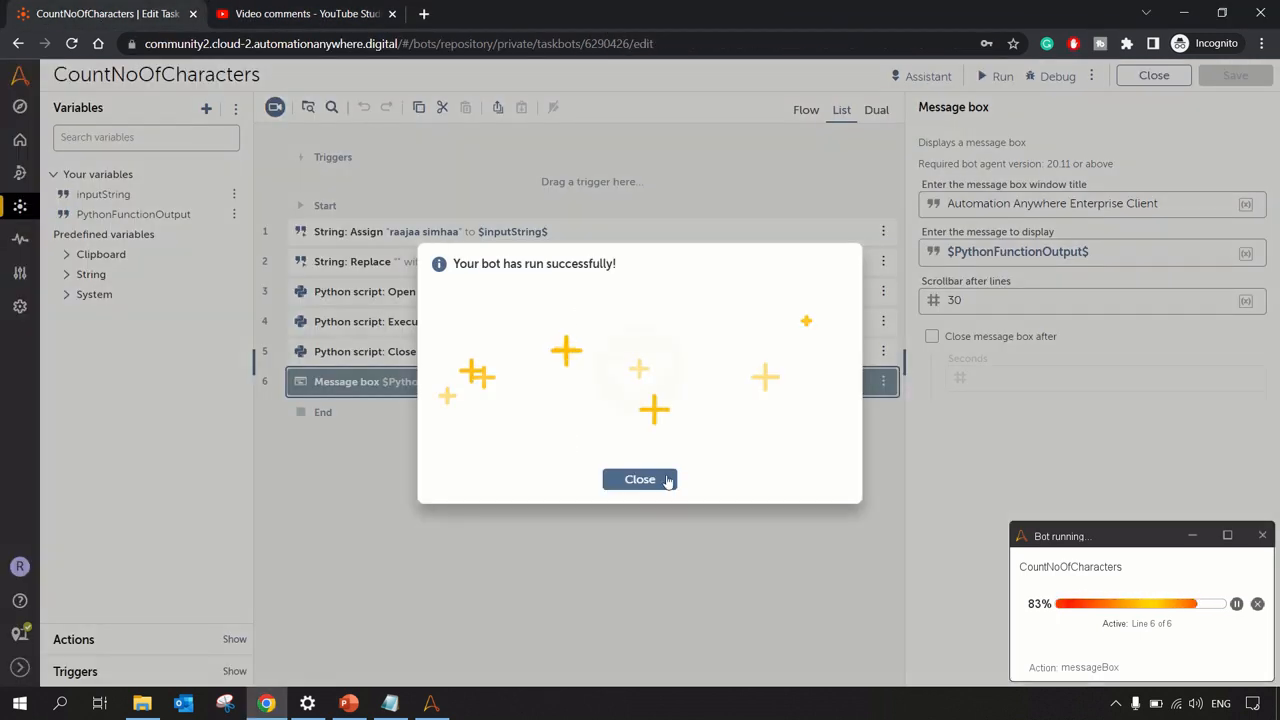
{"action": "left_click", "coordinate": [639, 479]}
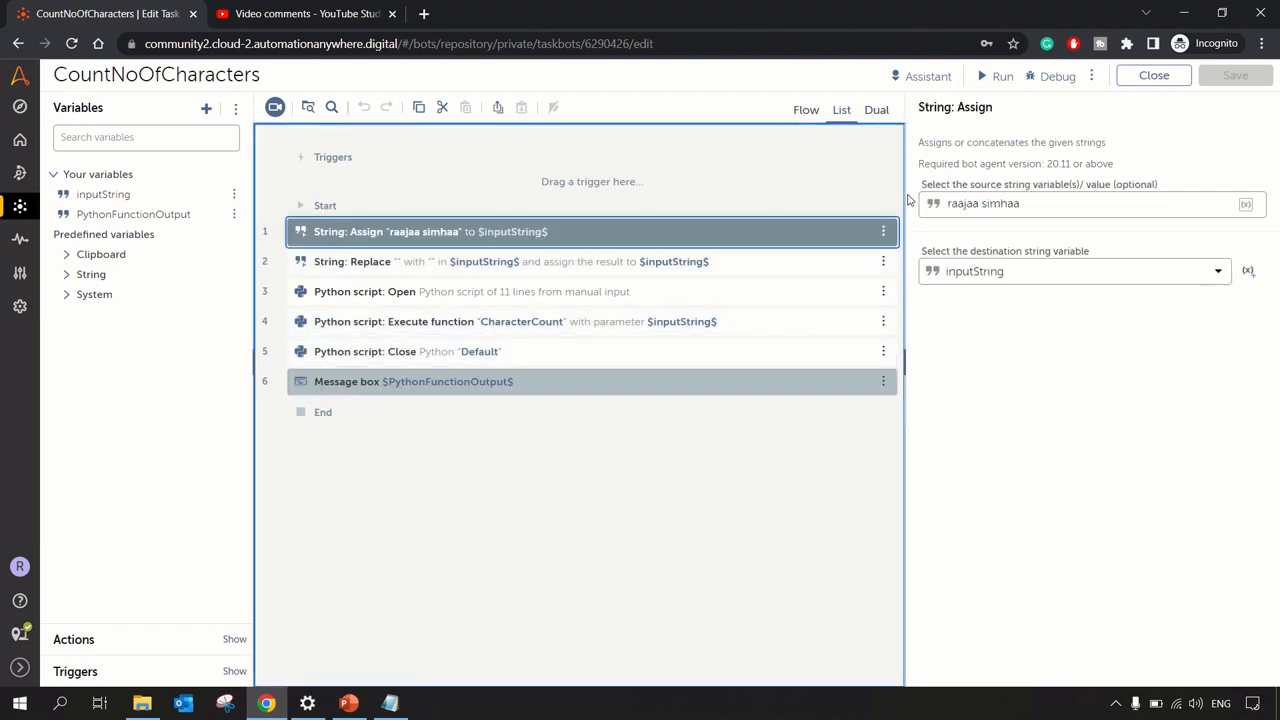
Replace 'raajaa simhaa' in the String: Assign action with 'welcome to A360 by RPAFeed'
{"action": "double_click", "coordinate": [977, 204]}
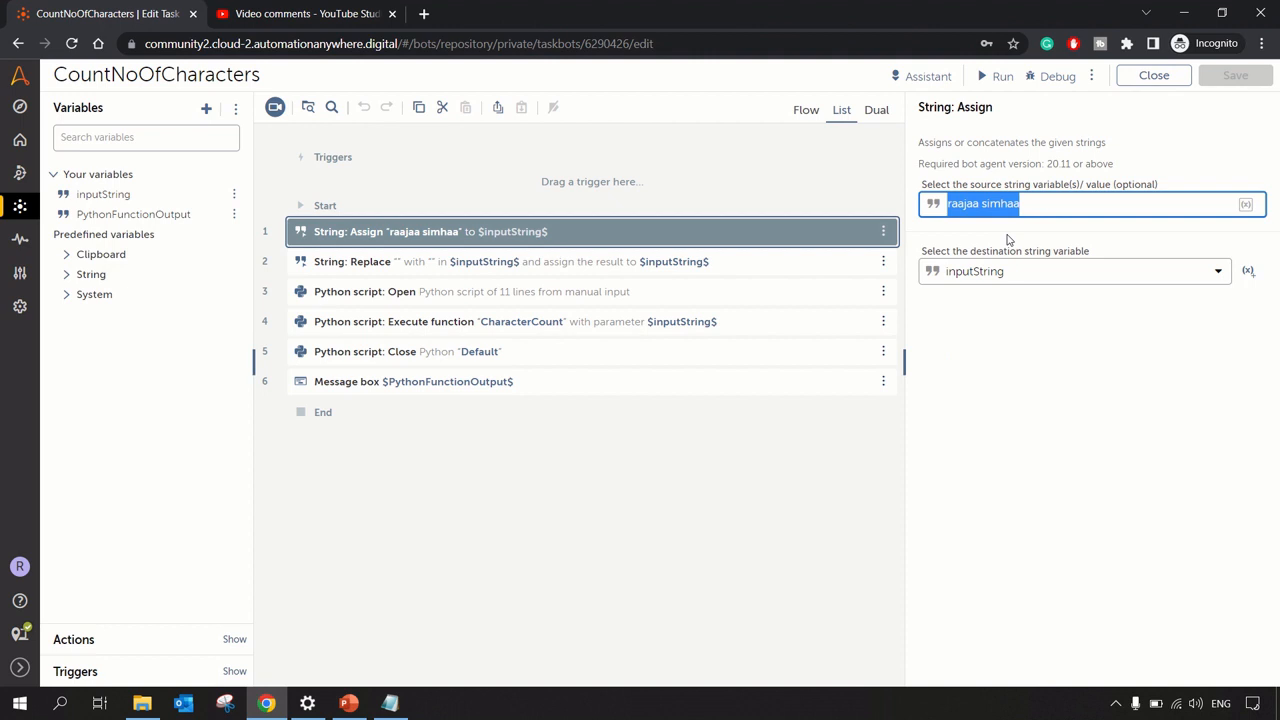
{"action": "type", "text": "welcome to"}
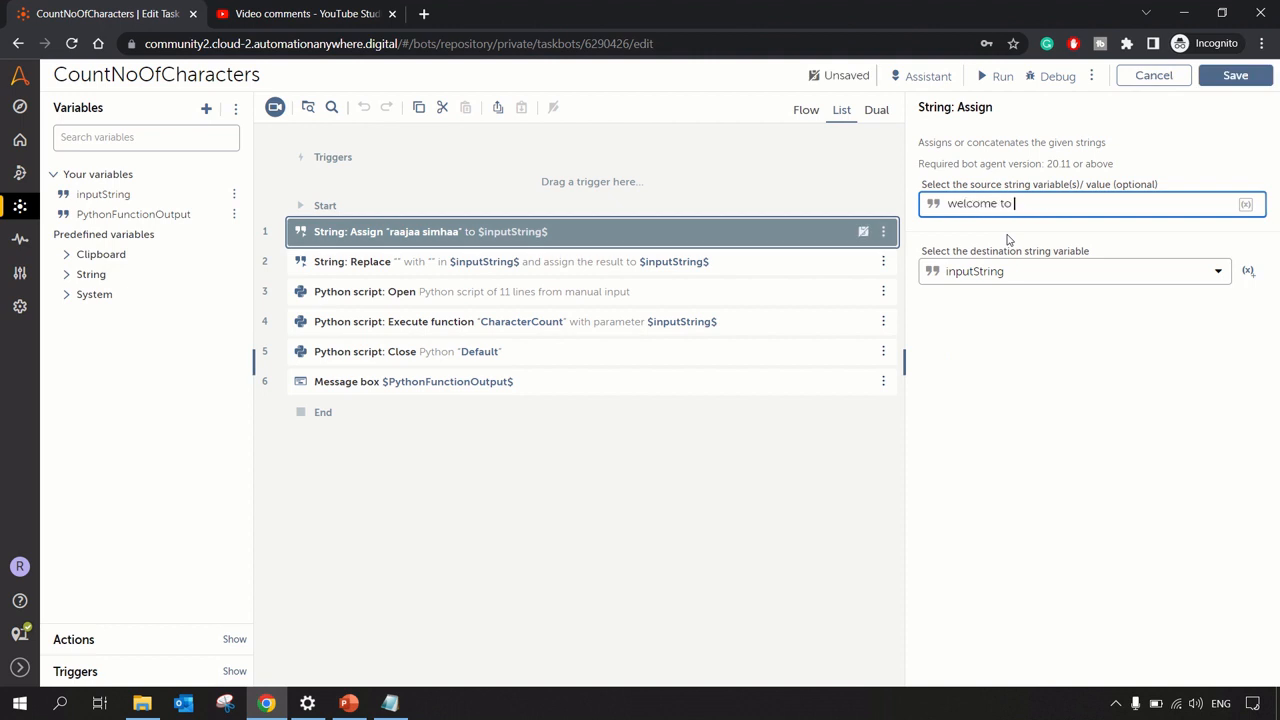
{"action": "type", "text": "A360 by R"}
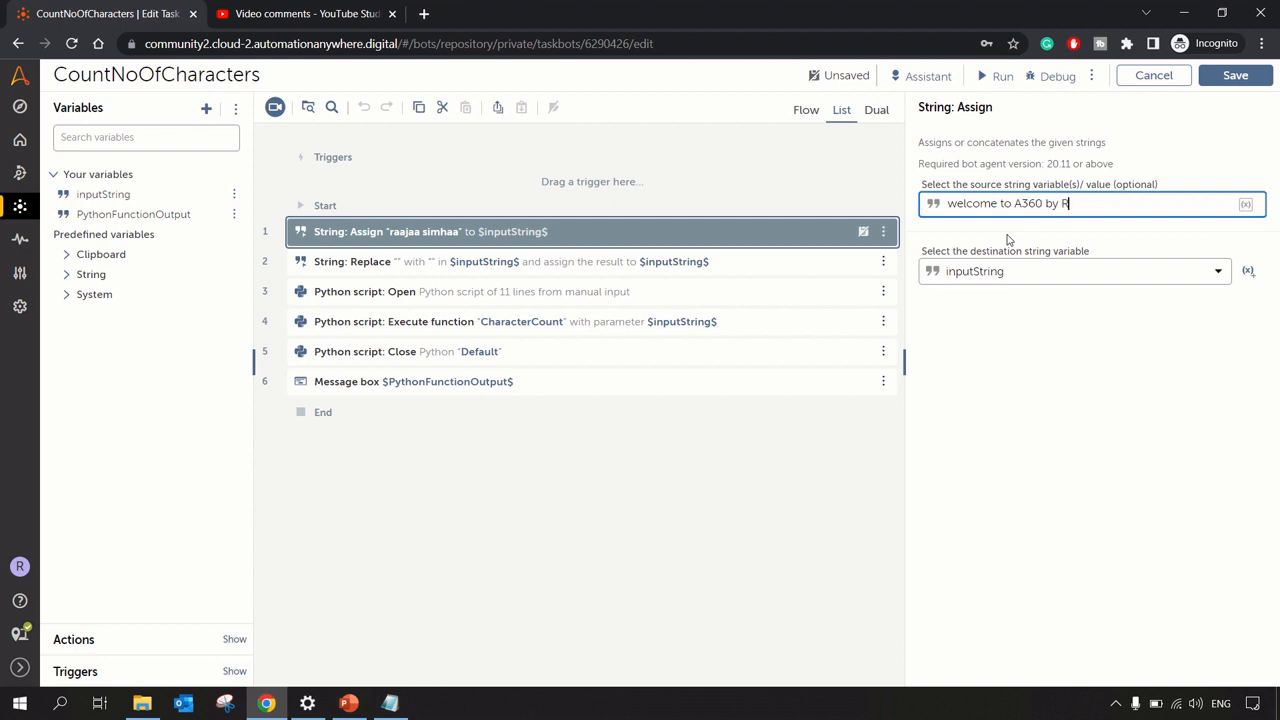
{"action": "type", "text": "PAFeed"}
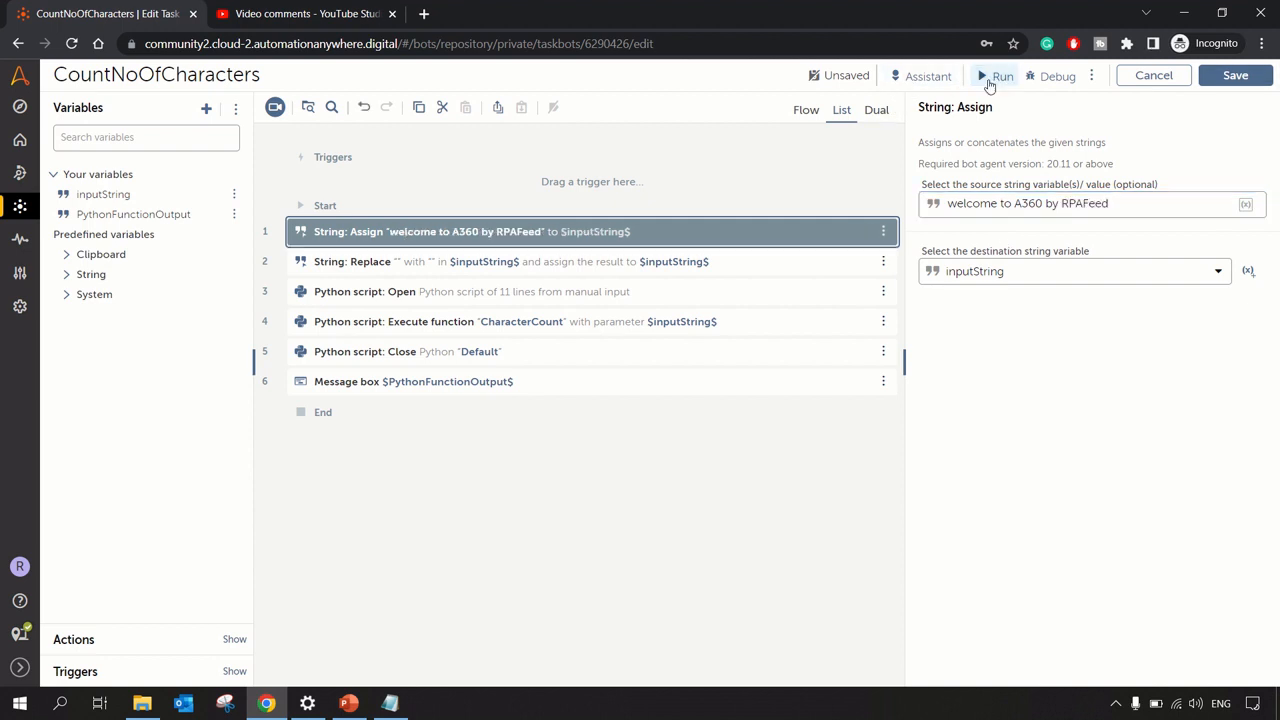
Run the bot on the new string and dismiss output showing 'e': 4, 'A': 2
{"action": "left_click", "coordinate": [992, 74]}
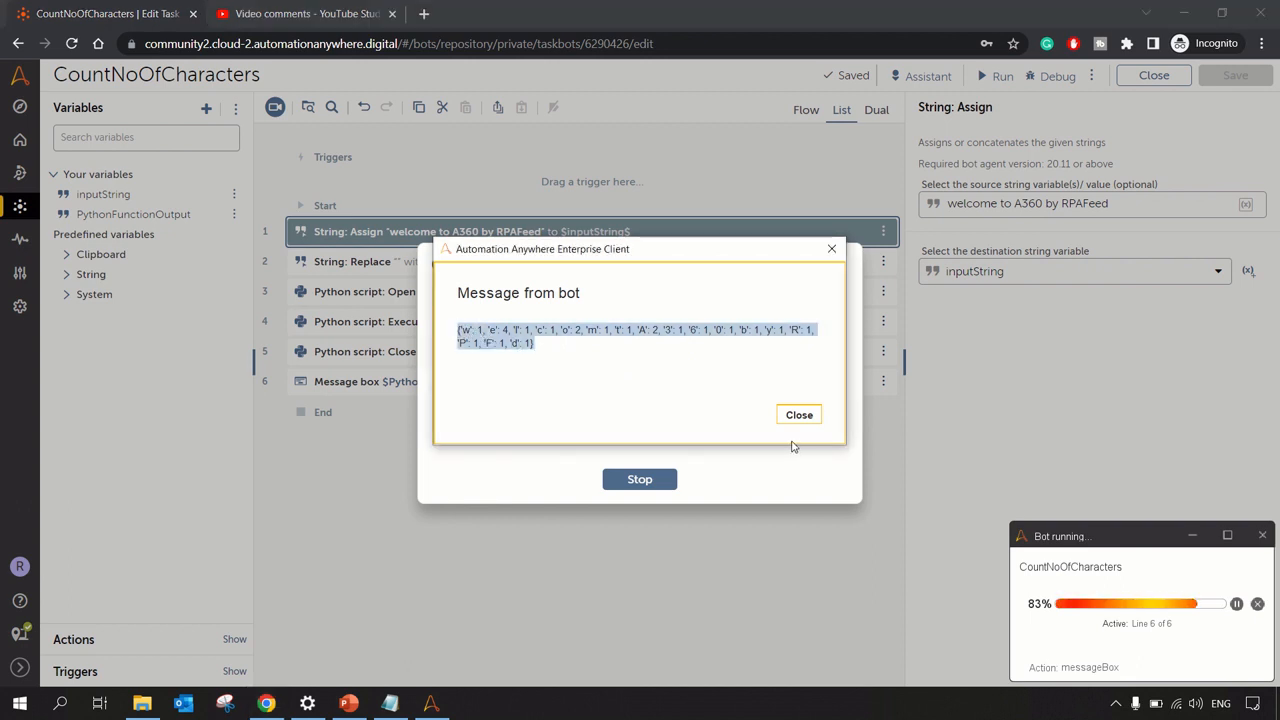
{"action": "left_click", "coordinate": [798, 414]}
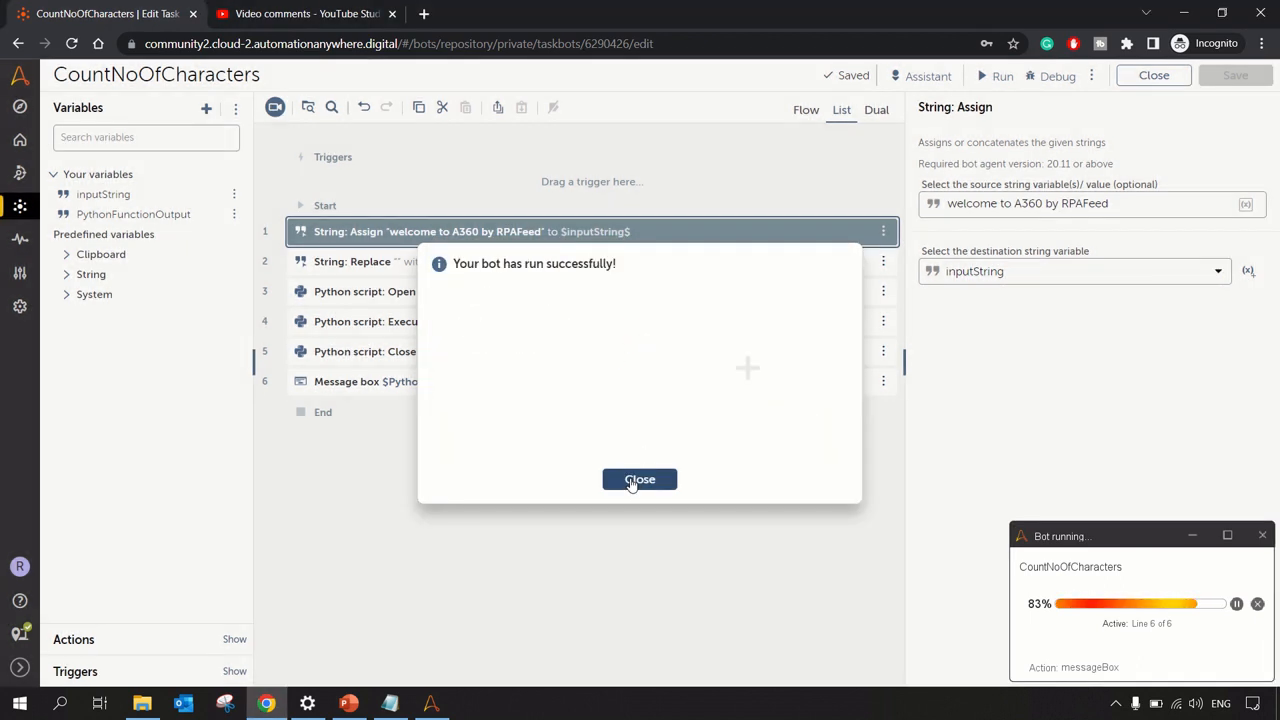